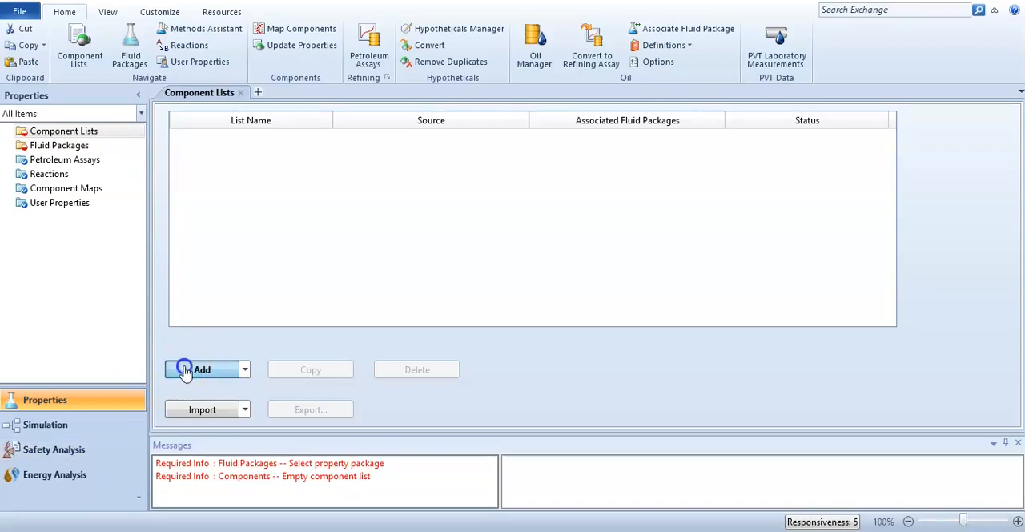
- Create a new component list containing water (H2O)
left_click(202, 369)
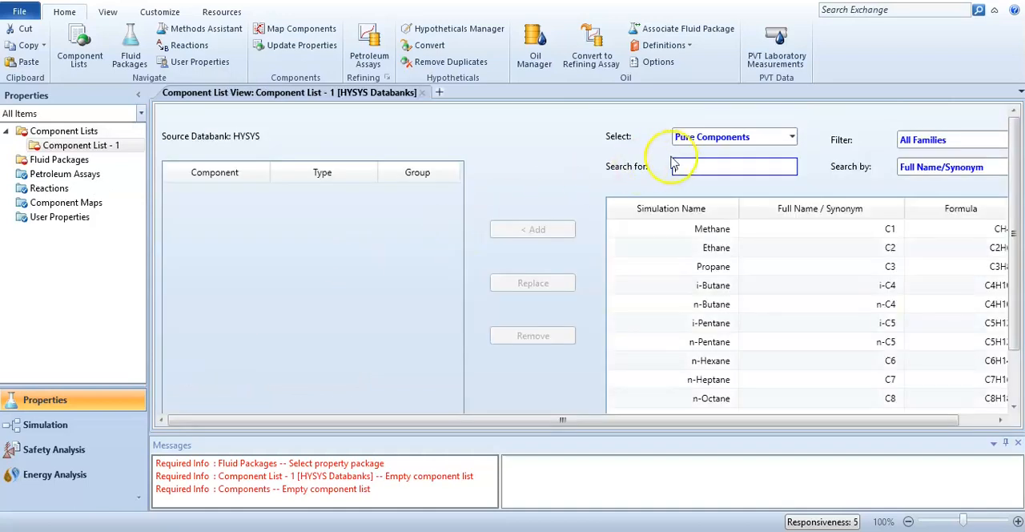
left_click(733, 165)
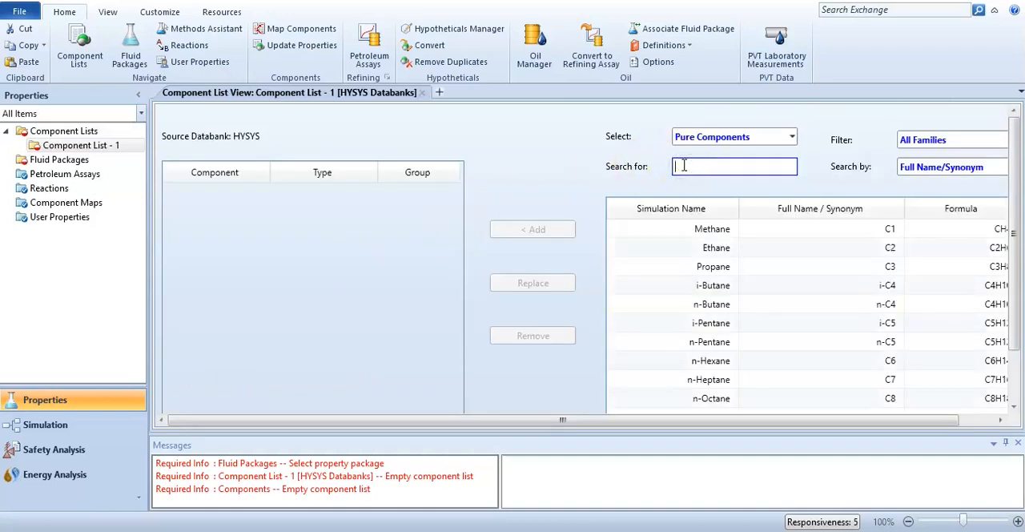
type("water")
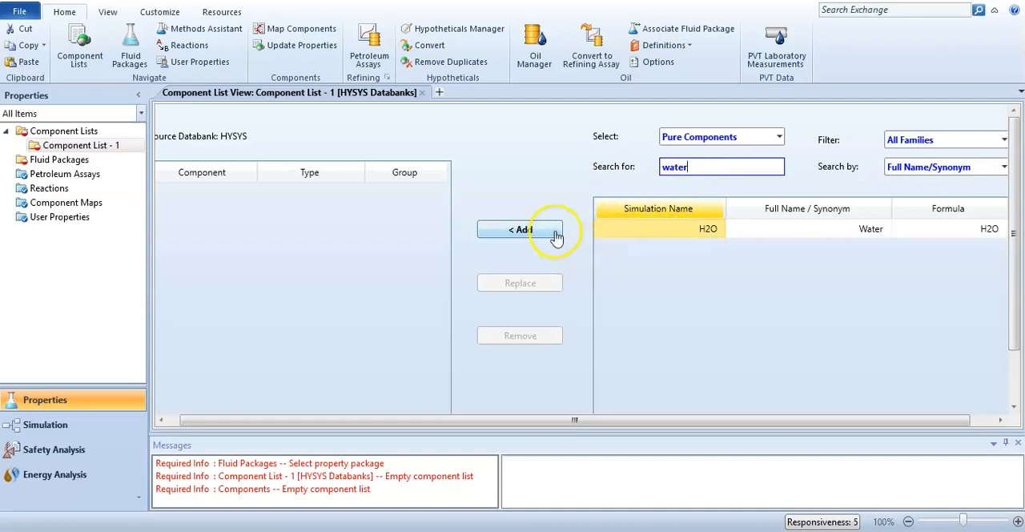
left_click(519, 230)
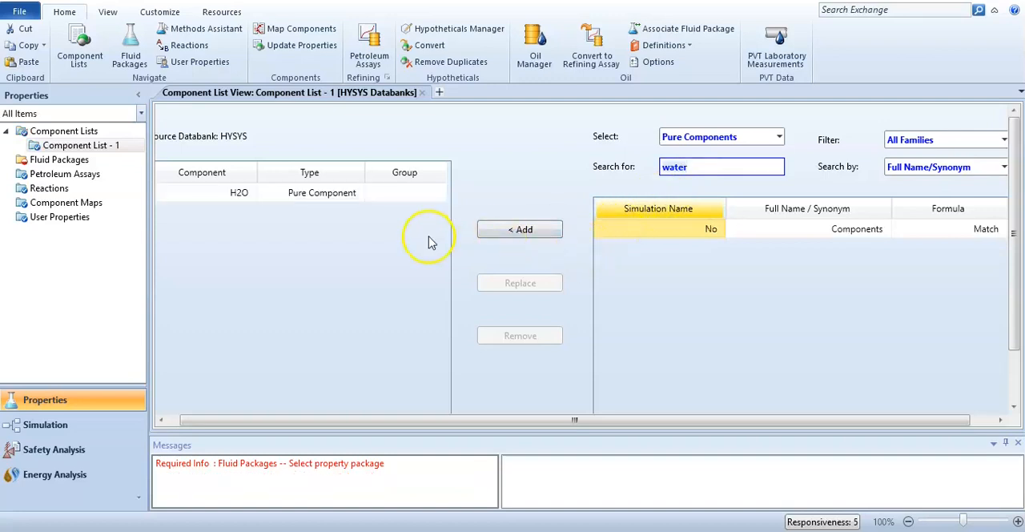
left_click(59, 160)
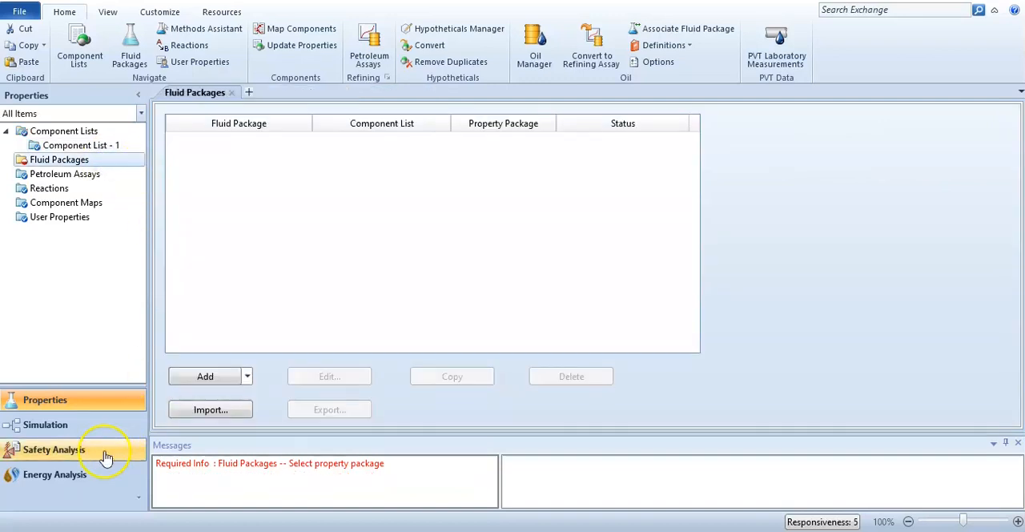
mouse_move(205, 376)
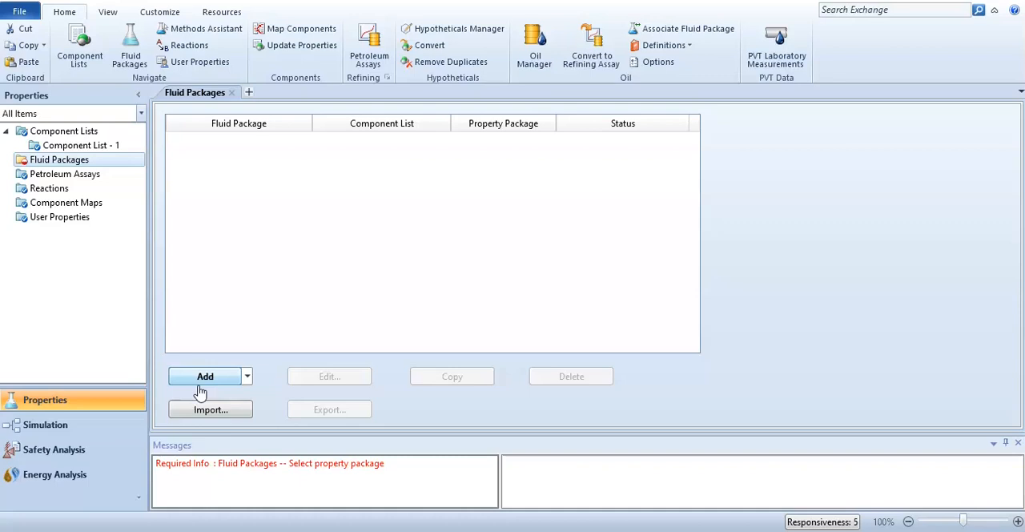
- Add fluid package Basis-1 with Peng-Robinson as the property package
left_click(205, 375)
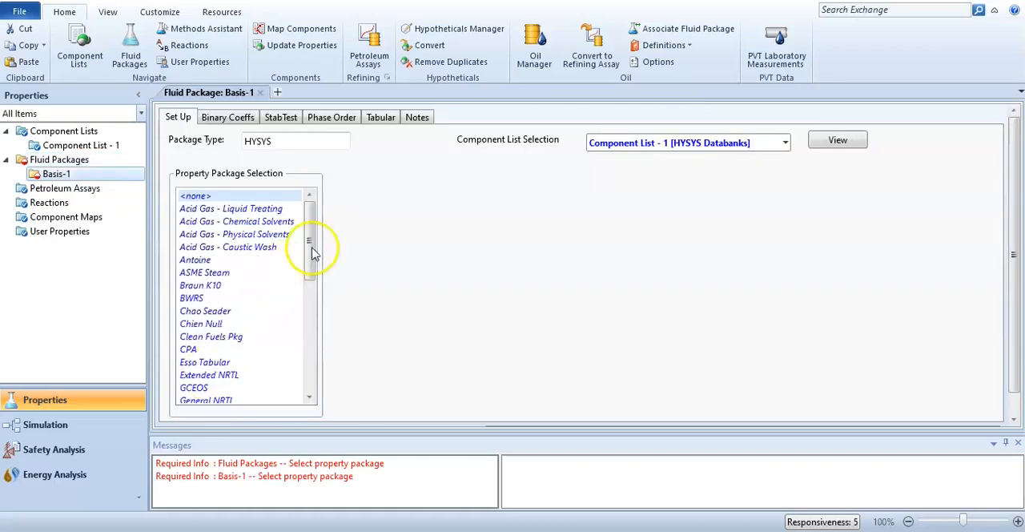
scroll("down", 3)
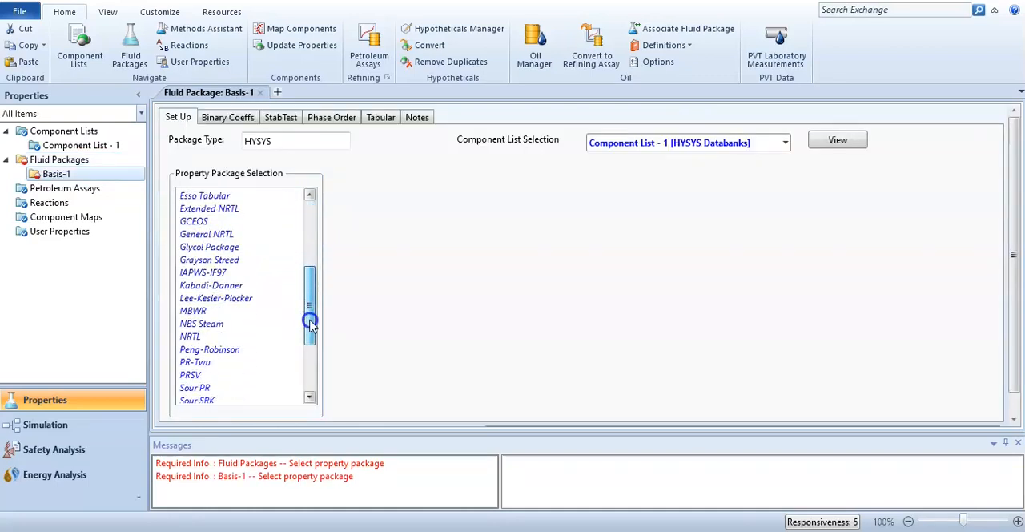
scroll("down", 3)
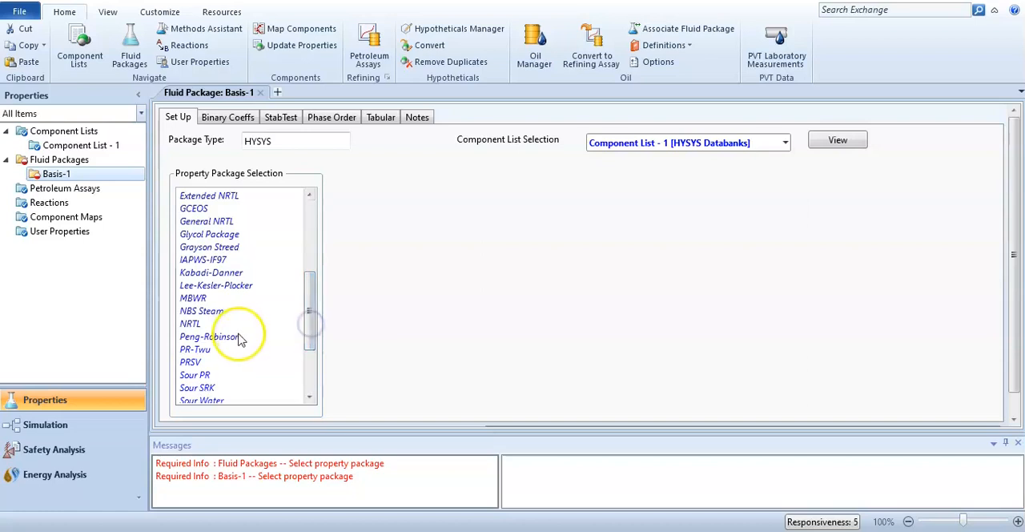
left_click(209, 335)
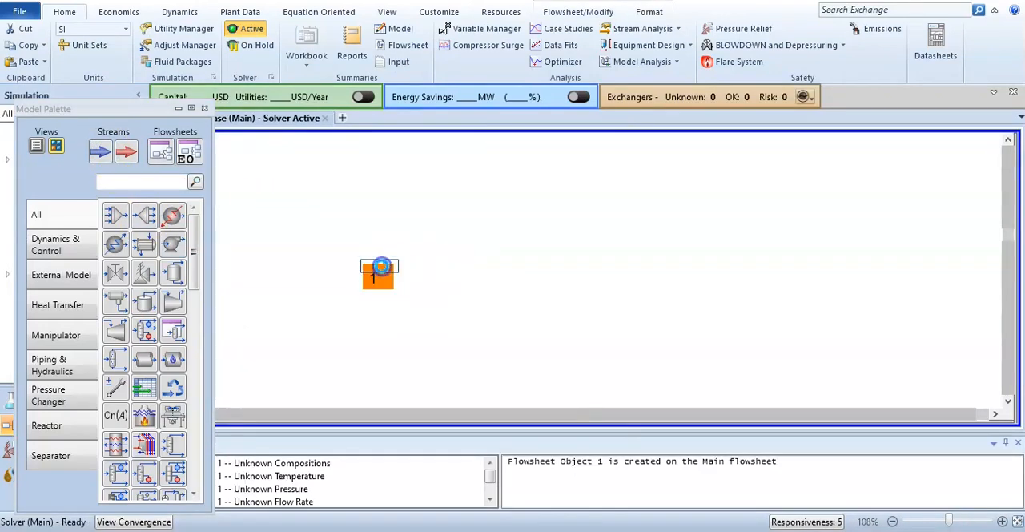
- Set stream 1's composition to H2O mole fraction 1.0
double_click(379, 272)
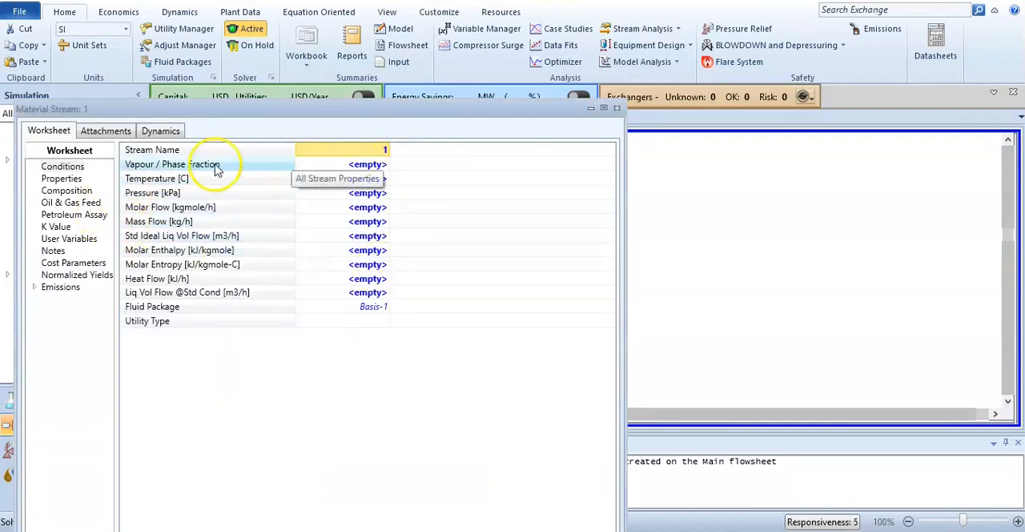
mouse_move(76, 185)
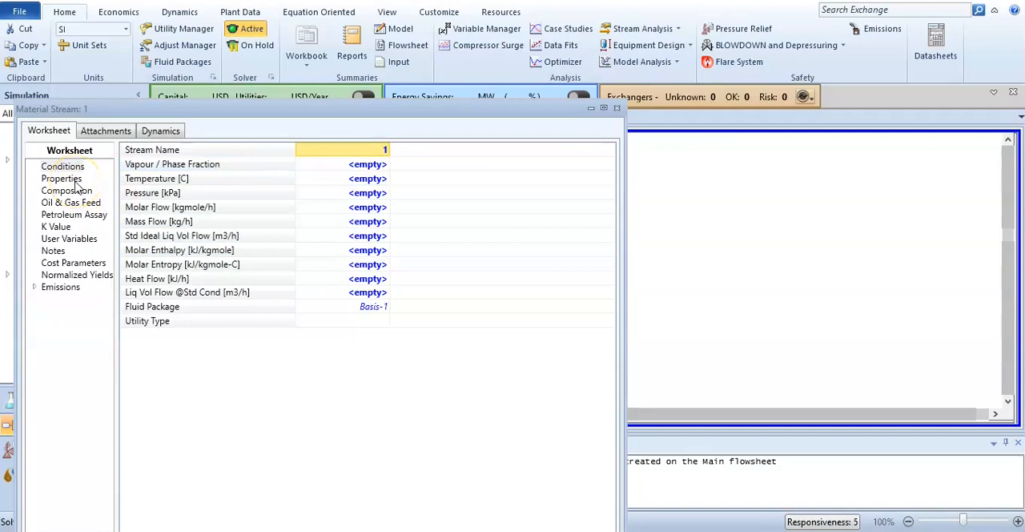
left_click(66, 191)
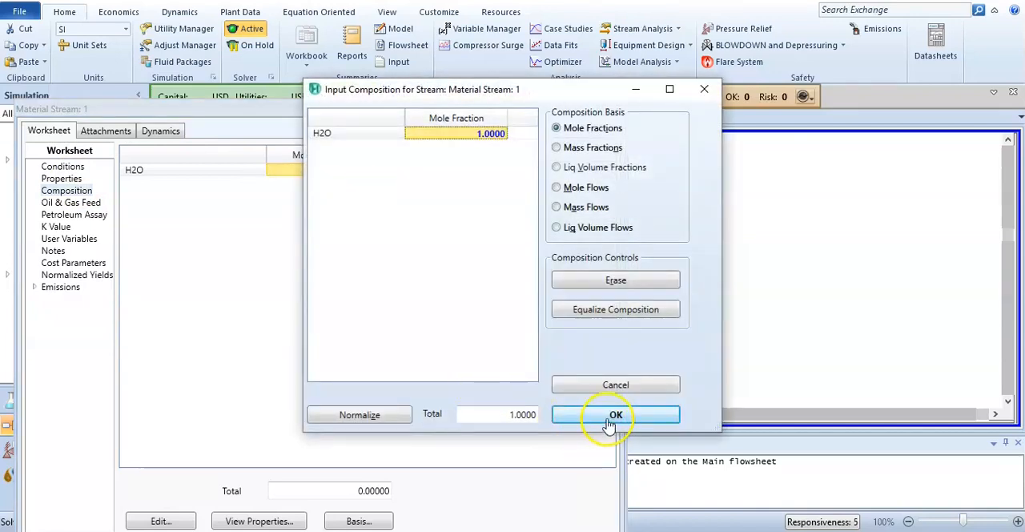
left_click(615, 413)
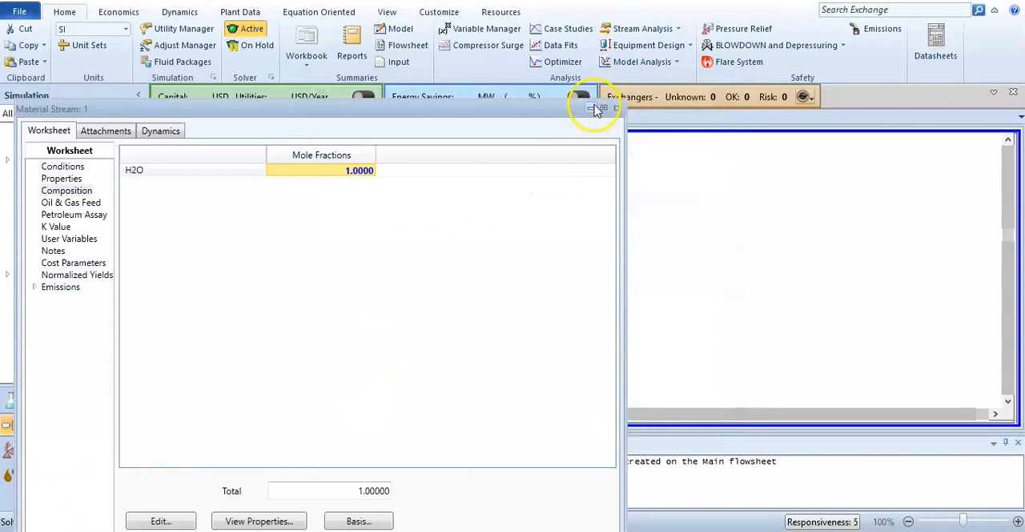
left_click(597, 107)
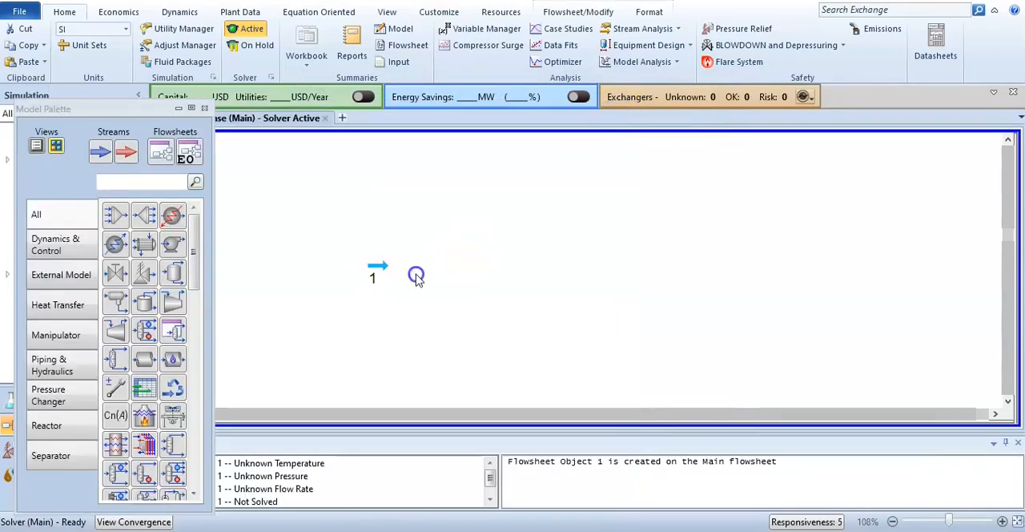
mouse_move(307, 44)
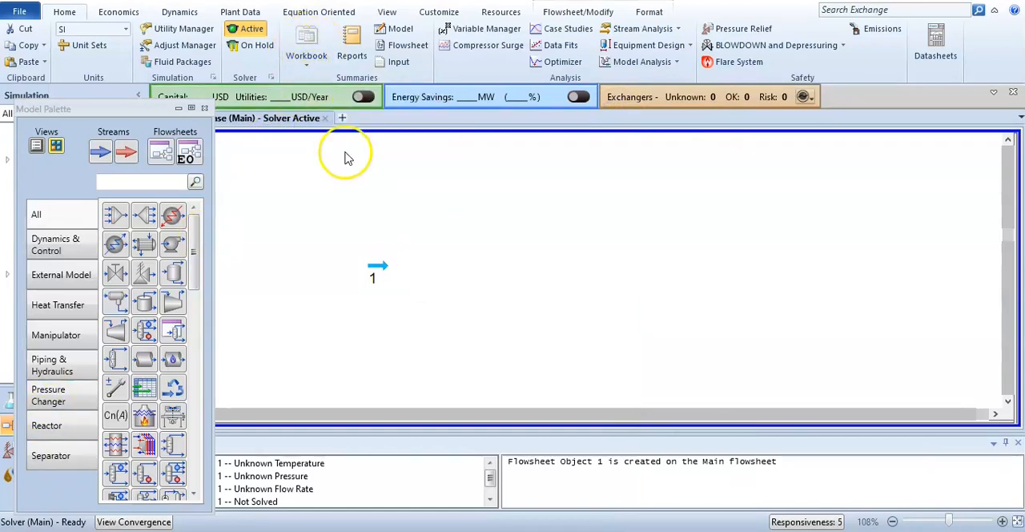
mouse_move(358, 300)
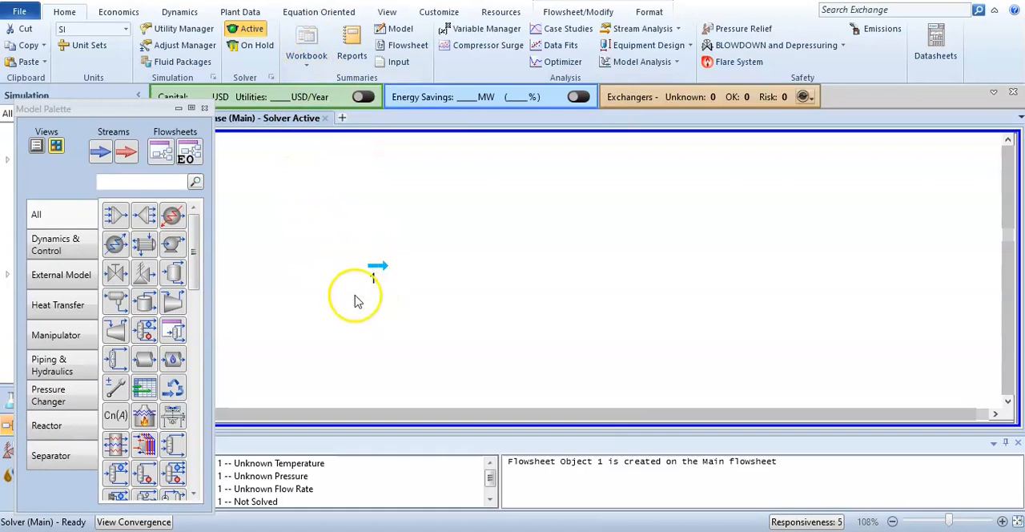
- Open the Workbook to view stream 1 on the Material Streams page
left_click(306, 55)
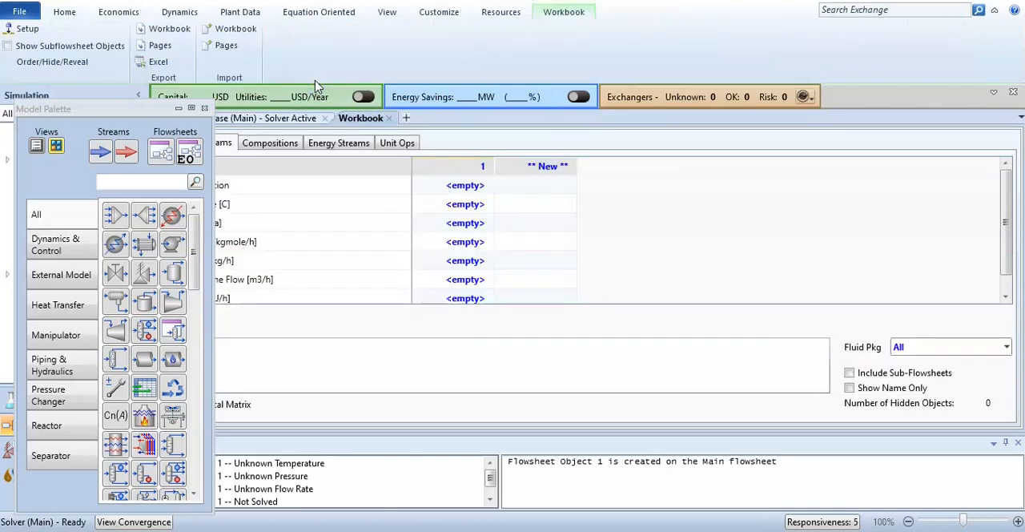
mouse_move(276, 216)
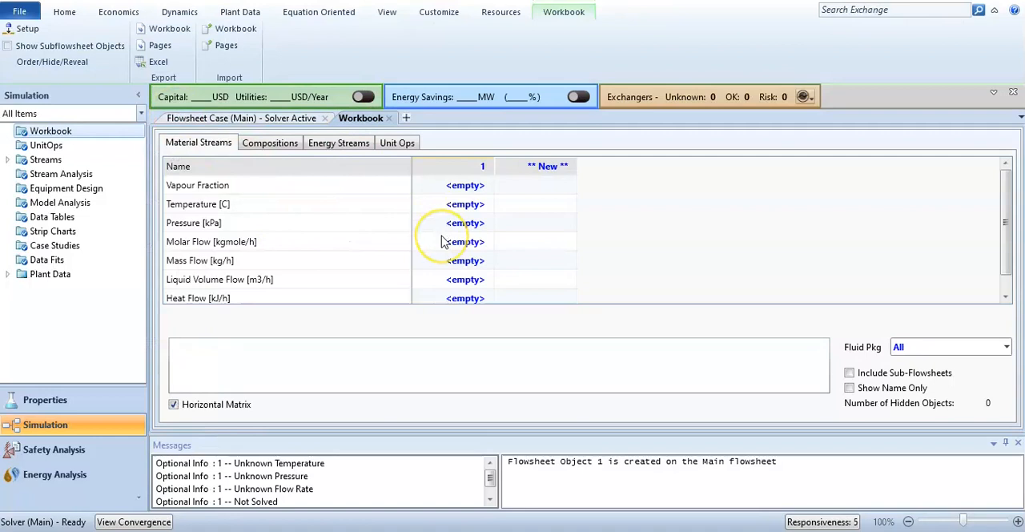
mouse_move(445, 240)
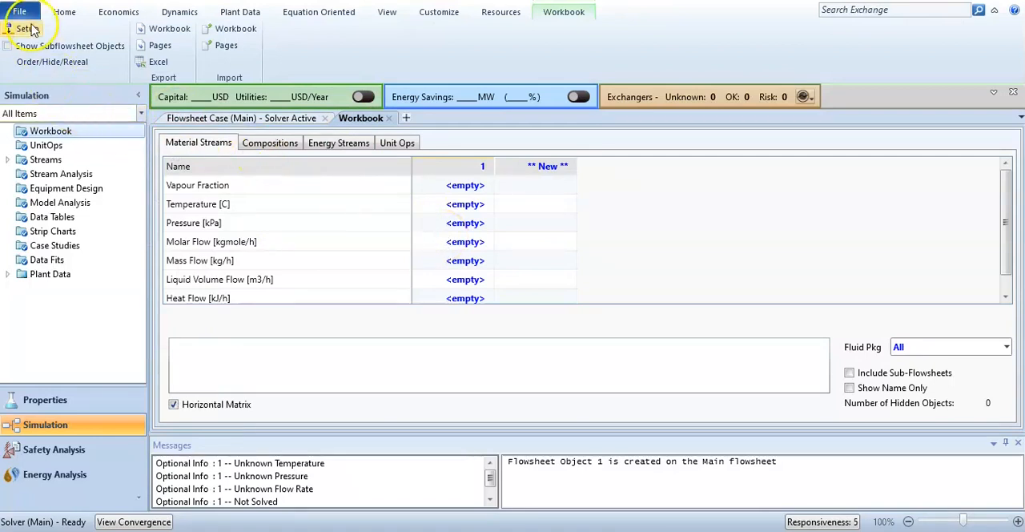
- Open Workbook Setup and review the Compositions and Material Streams variable lists
left_click(26, 28)
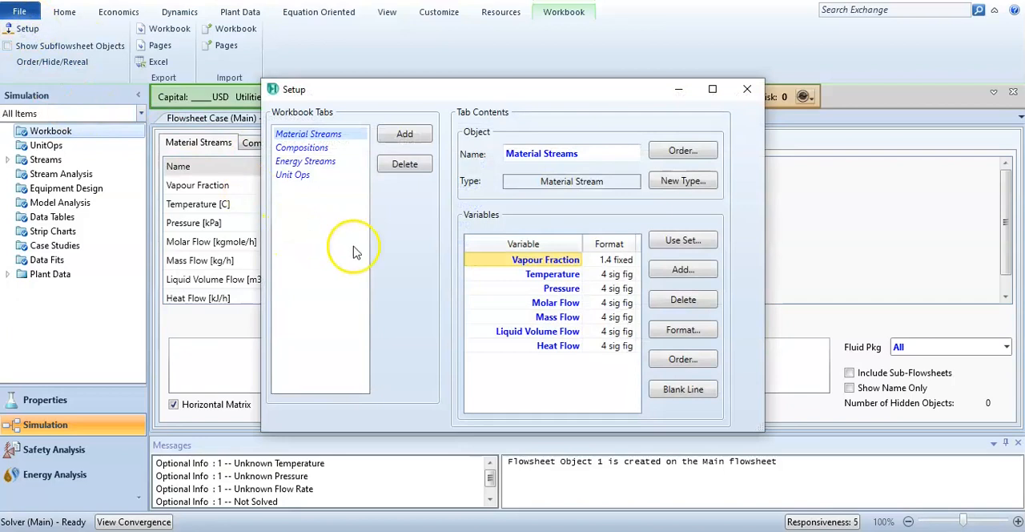
mouse_move(388, 299)
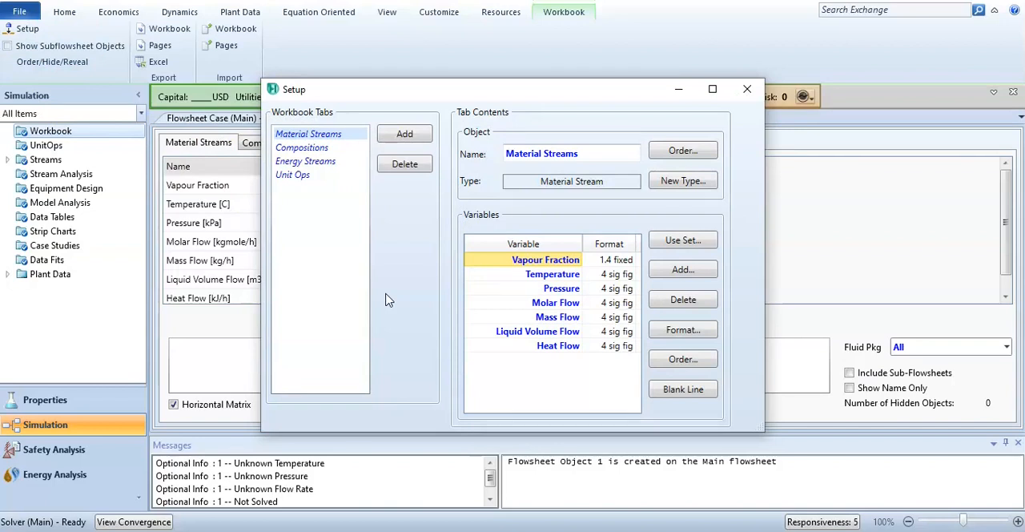
mouse_move(321, 148)
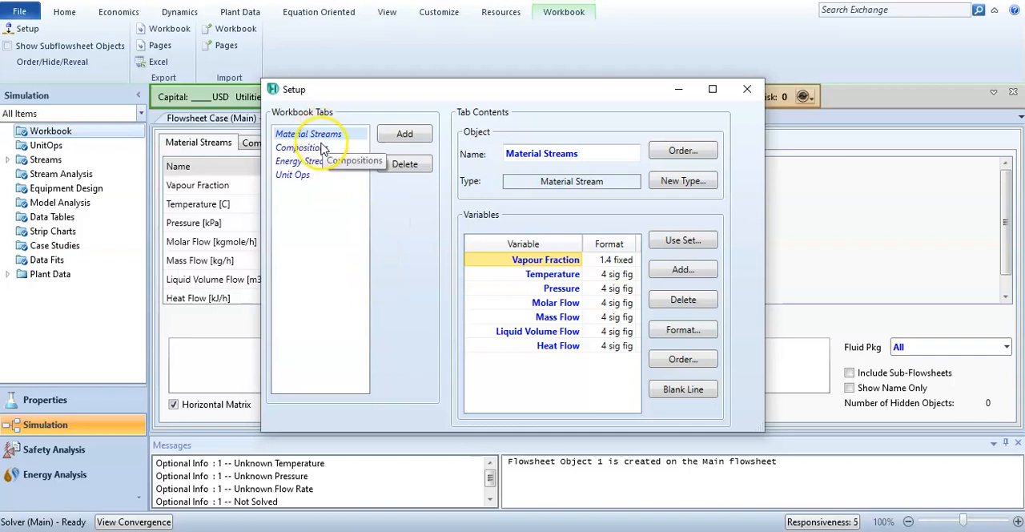
left_click(300, 147)
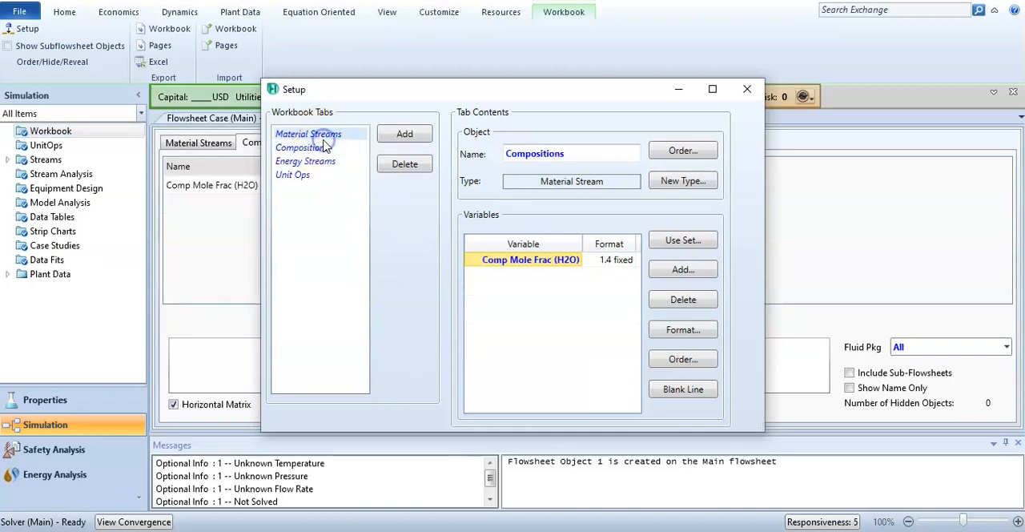
left_click(308, 134)
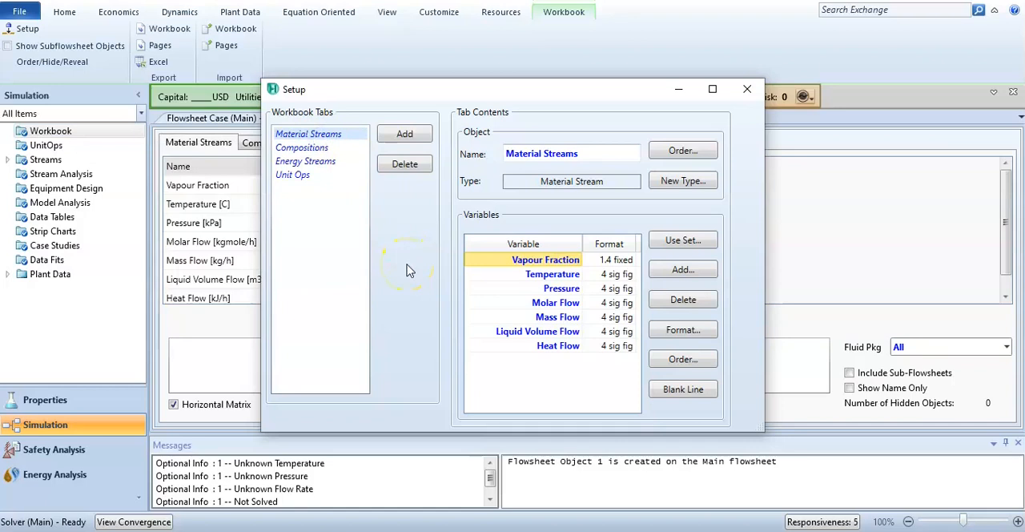
mouse_move(494, 282)
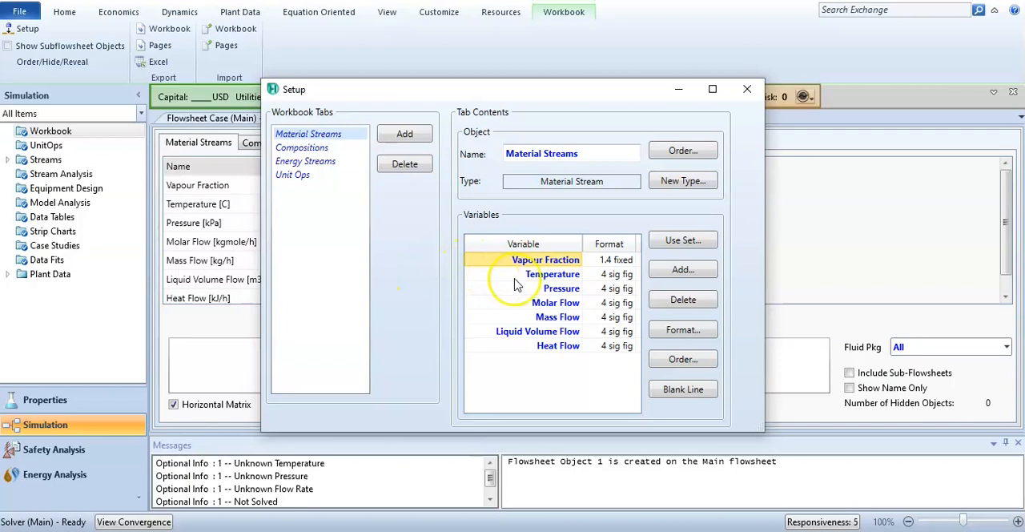
mouse_move(560, 335)
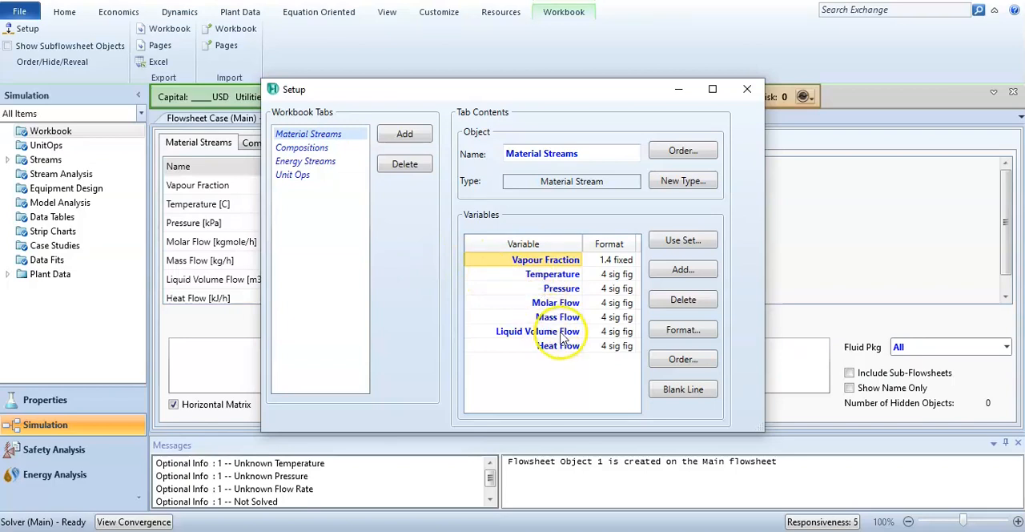
mouse_move(588, 372)
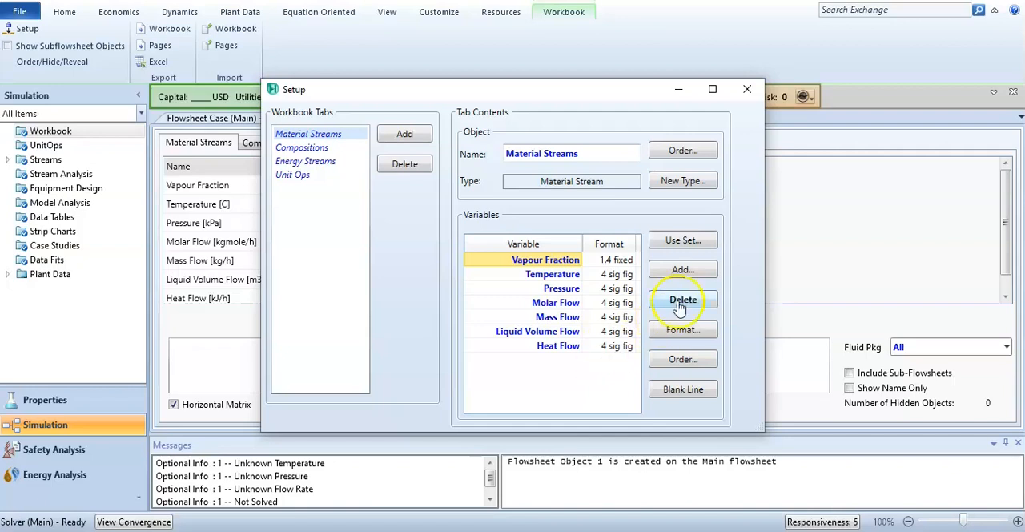
- Add Molar Volume to the Material Streams tab variables
left_click(682, 269)
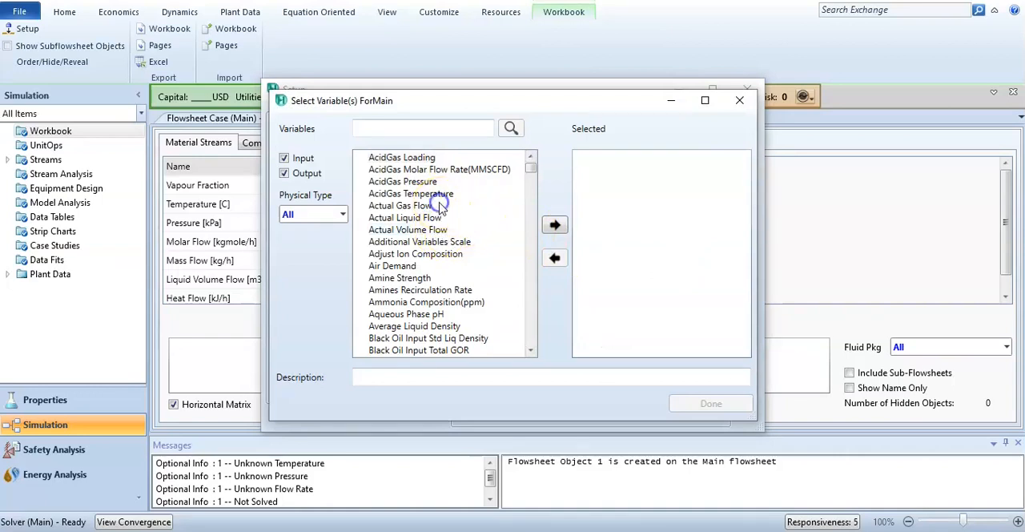
type("molar")
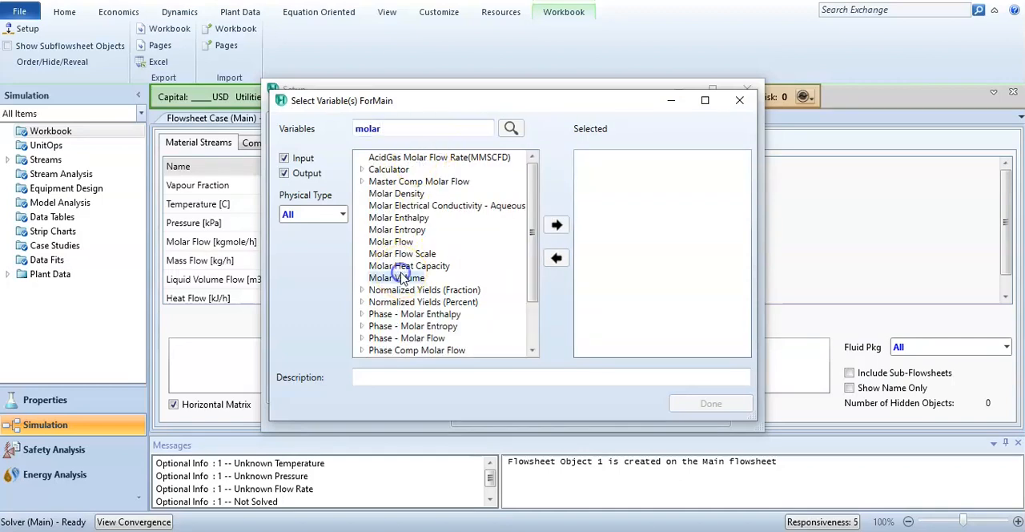
left_click(556, 224)
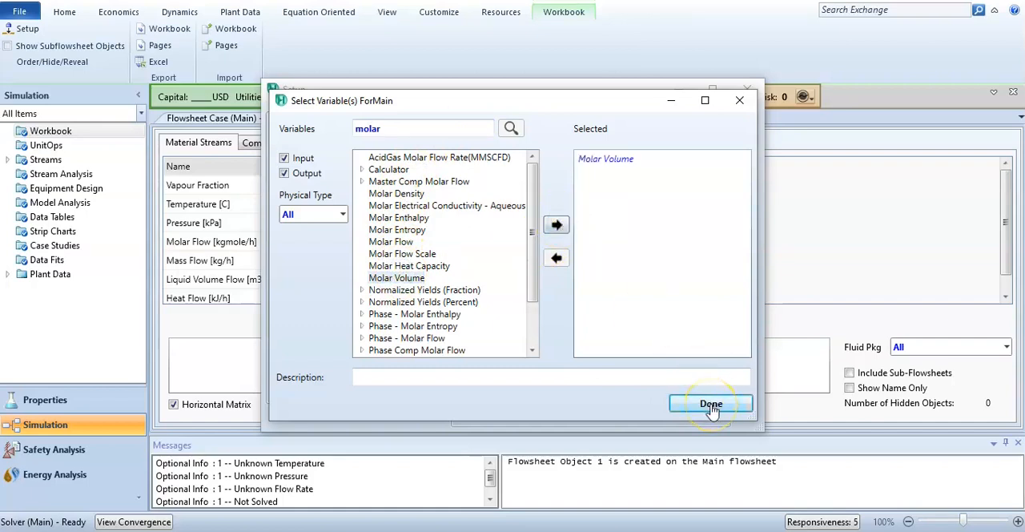
left_click(710, 403)
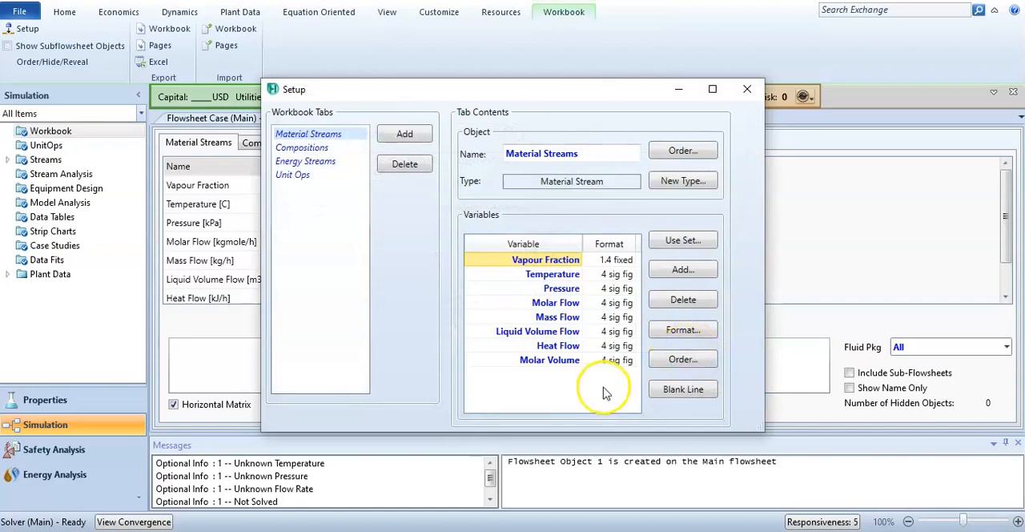
mouse_move(529, 300)
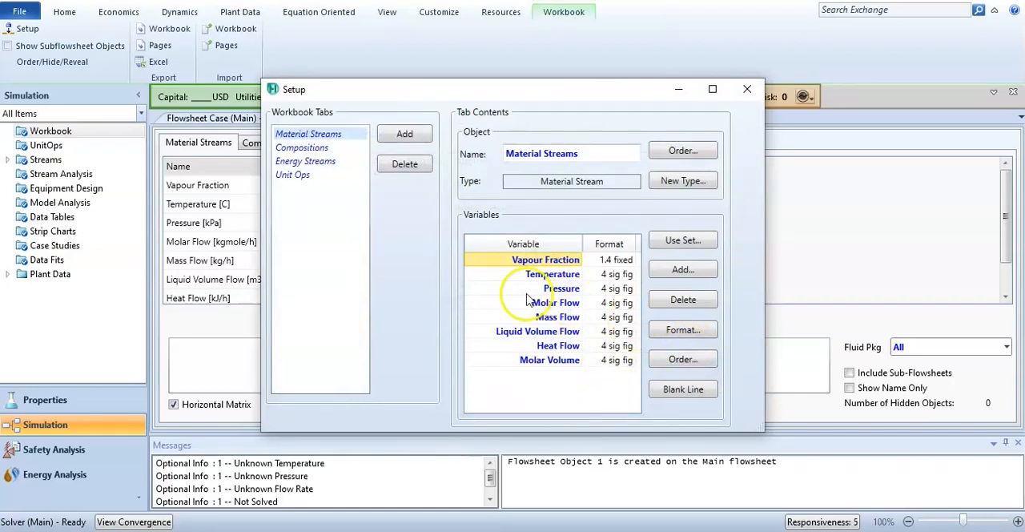
mouse_move(728, 172)
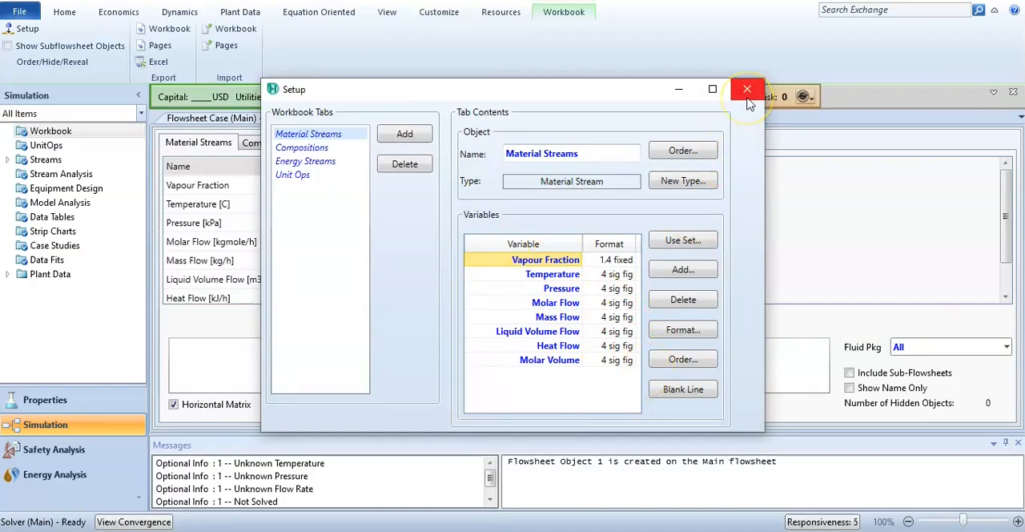
- Close Workbook Setup and return to the Flowsheet Case (Main) view
left_click(747, 89)
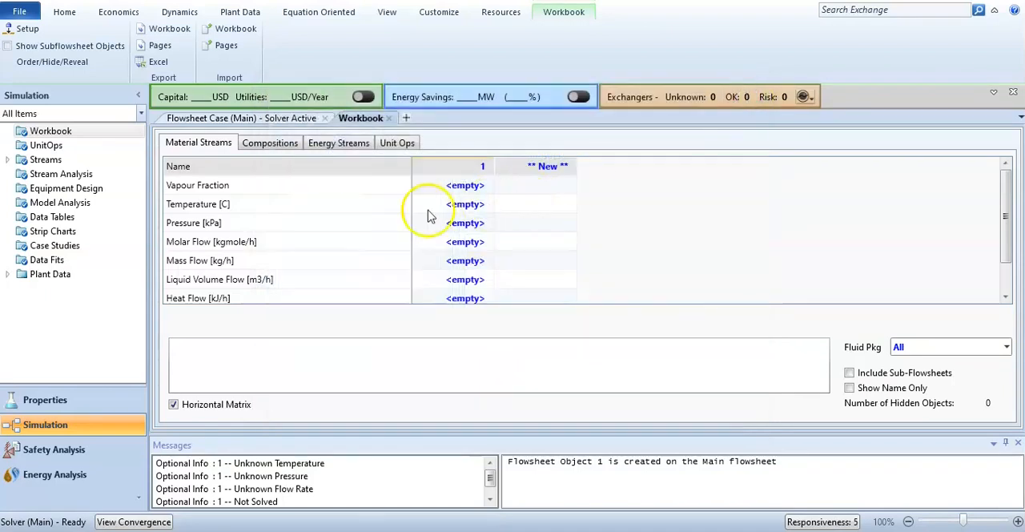
mouse_move(288, 153)
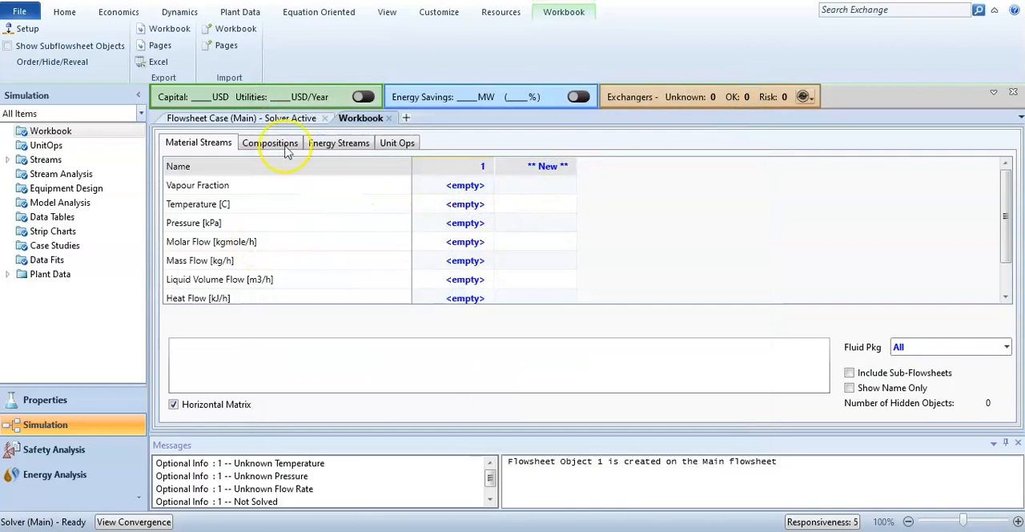
mouse_move(477, 241)
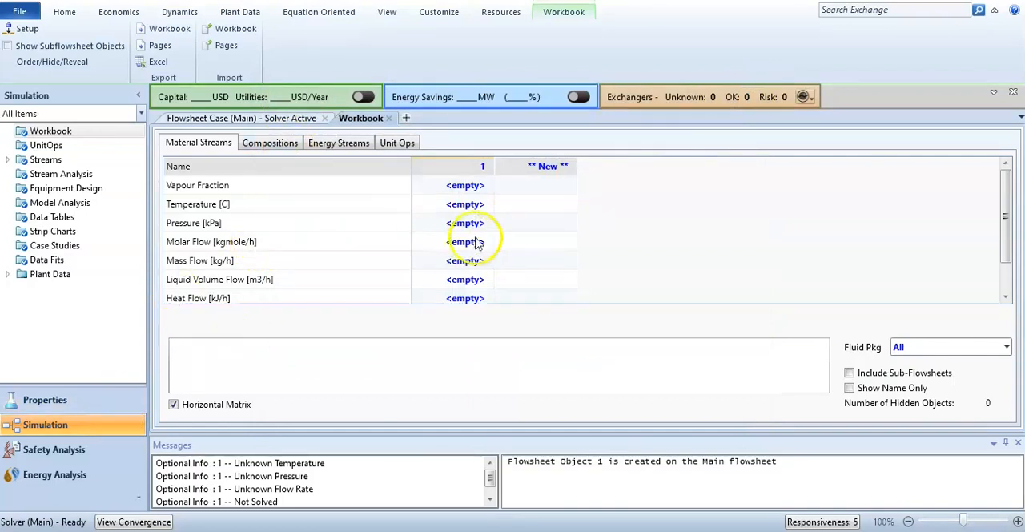
mouse_move(1011, 12)
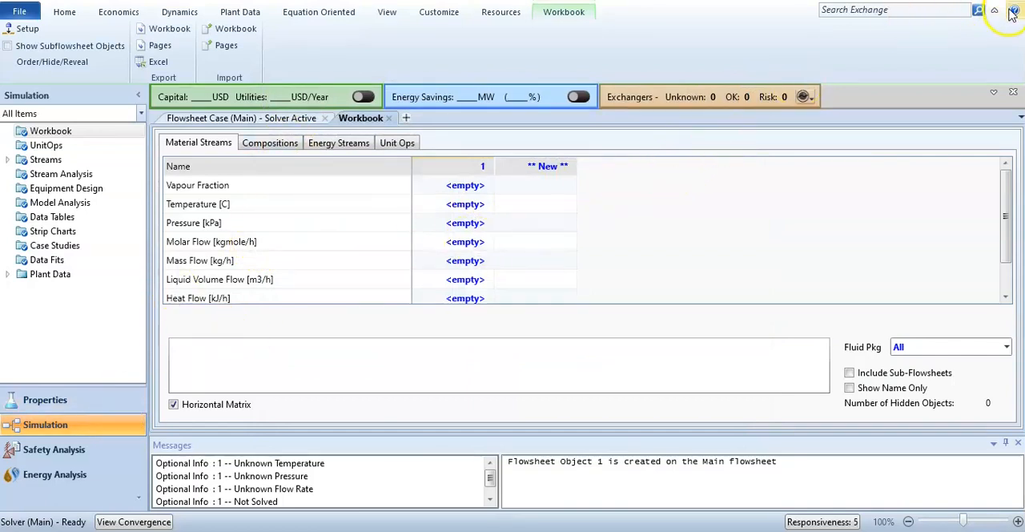
mouse_move(832, 76)
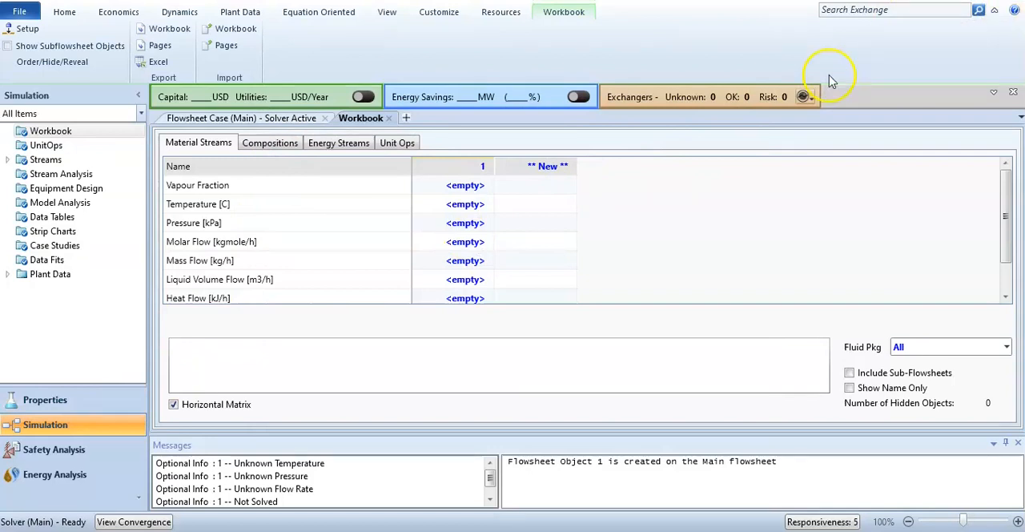
mouse_move(92, 333)
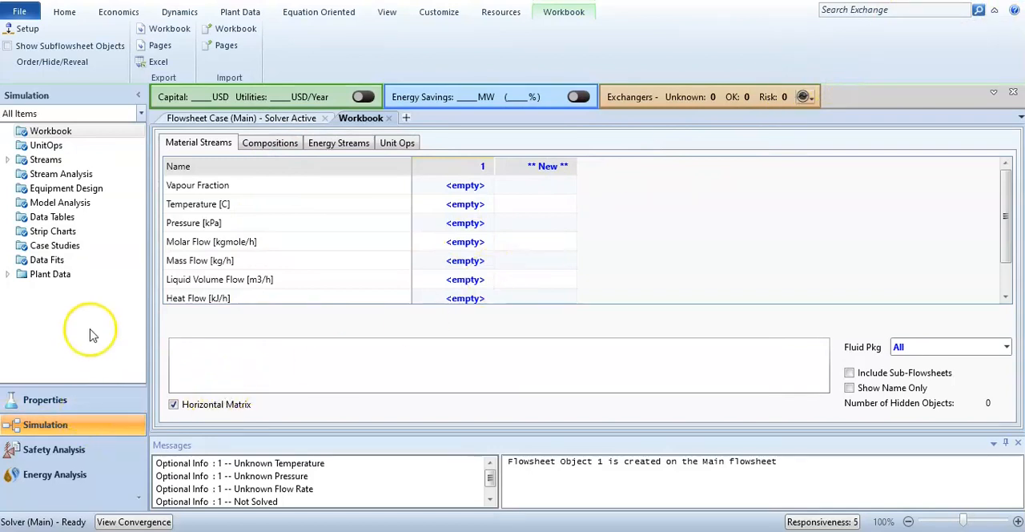
left_click(240, 118)
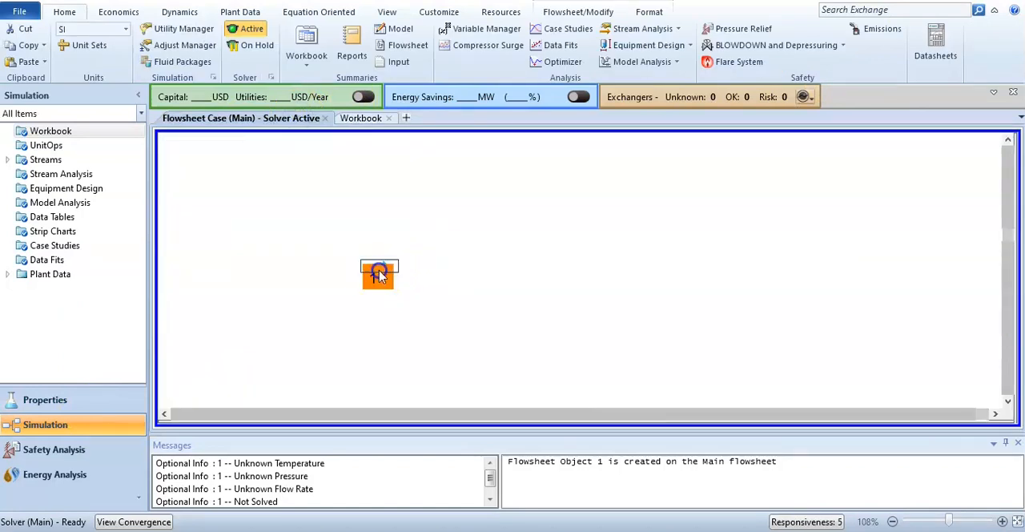
- Specify stream 1 at 25 °C, 101.3 kPa and 100 kg/h
double_click(379, 272)
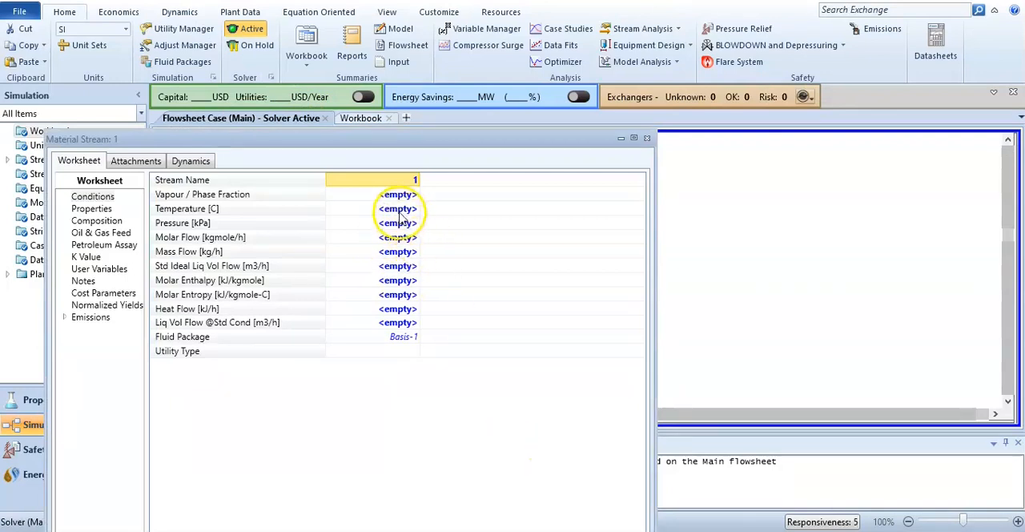
left_click(398, 208)
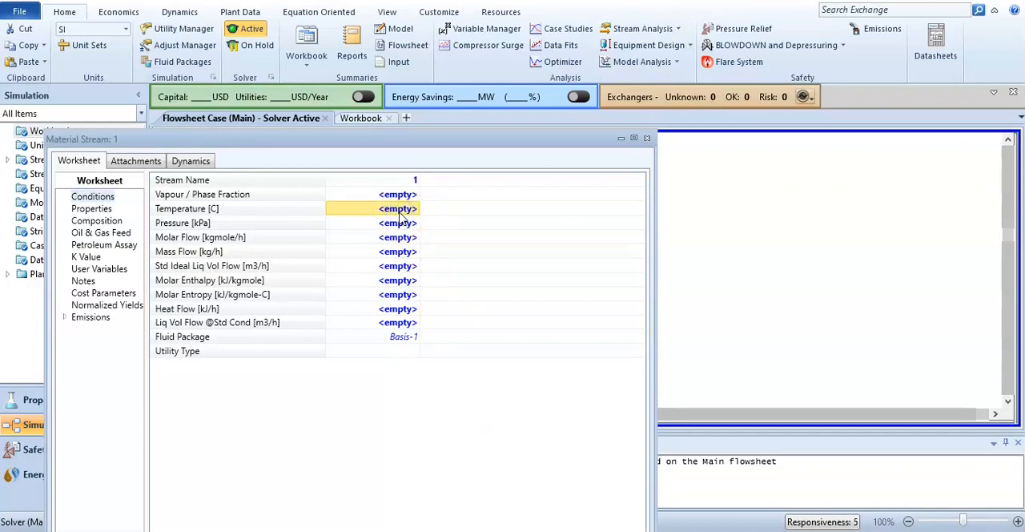
type("25.00")
left_click(373, 223)
type("101.3")
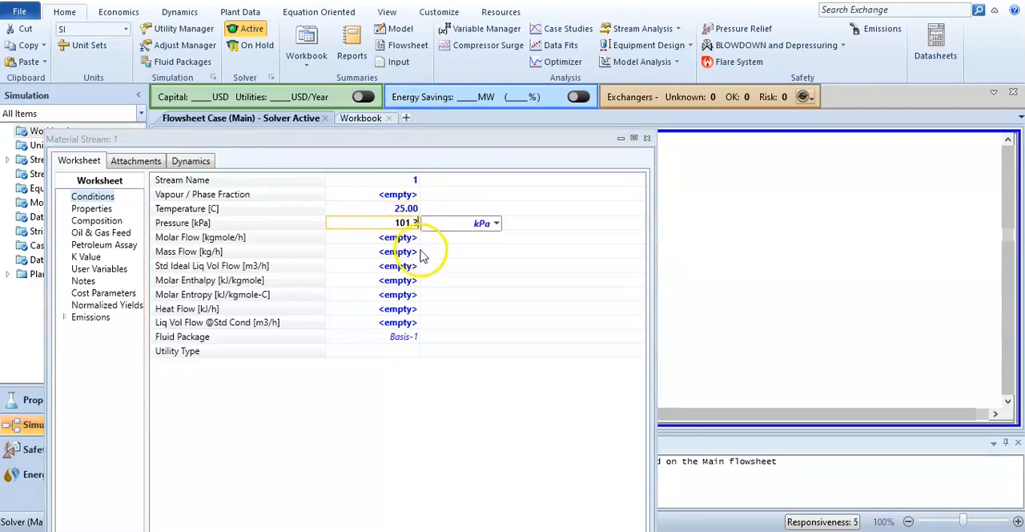
left_click(398, 237)
type("100")
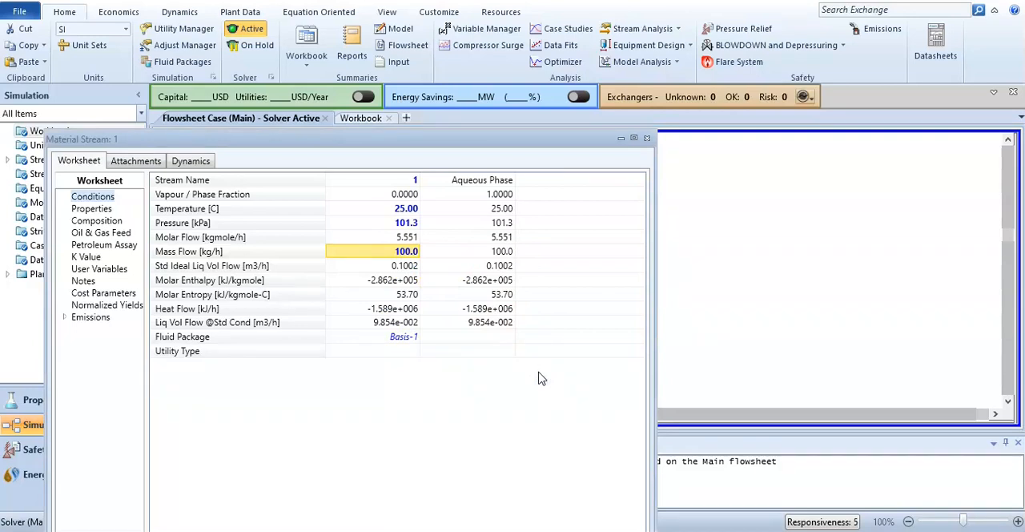
mouse_move(596, 189)
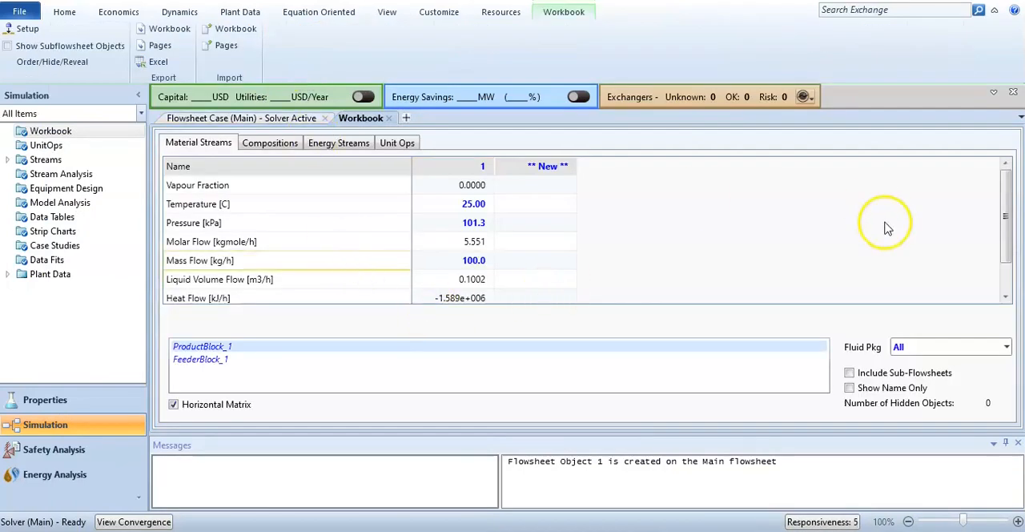
- Check stream 1's liquid Molar Volume of 1.788e-002 m3/kgmole in the workbook
scroll("down", 3)
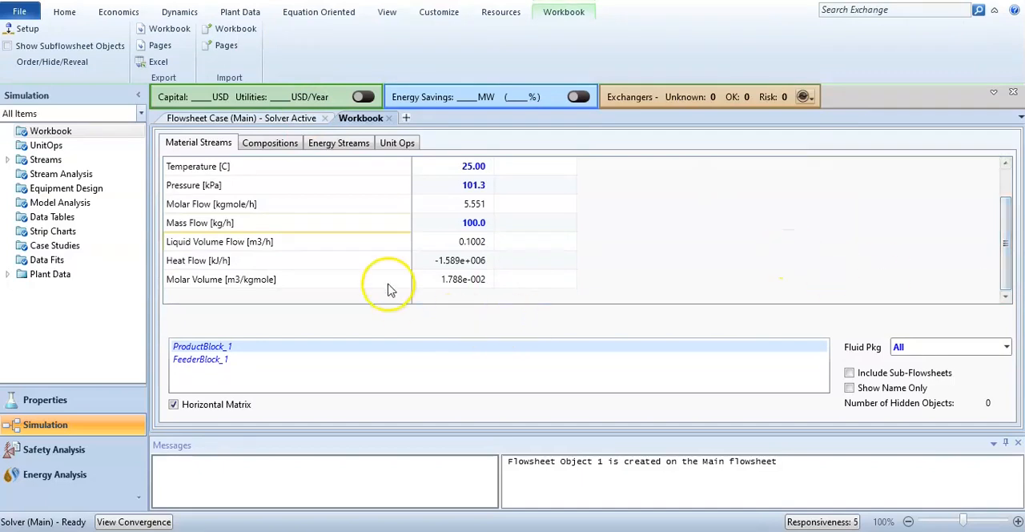
left_click(463, 279)
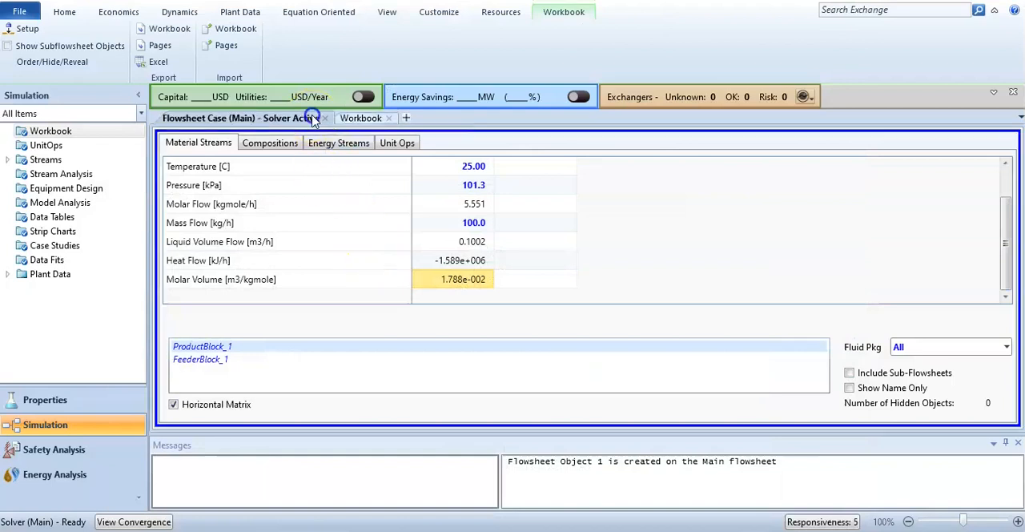
left_click(241, 118)
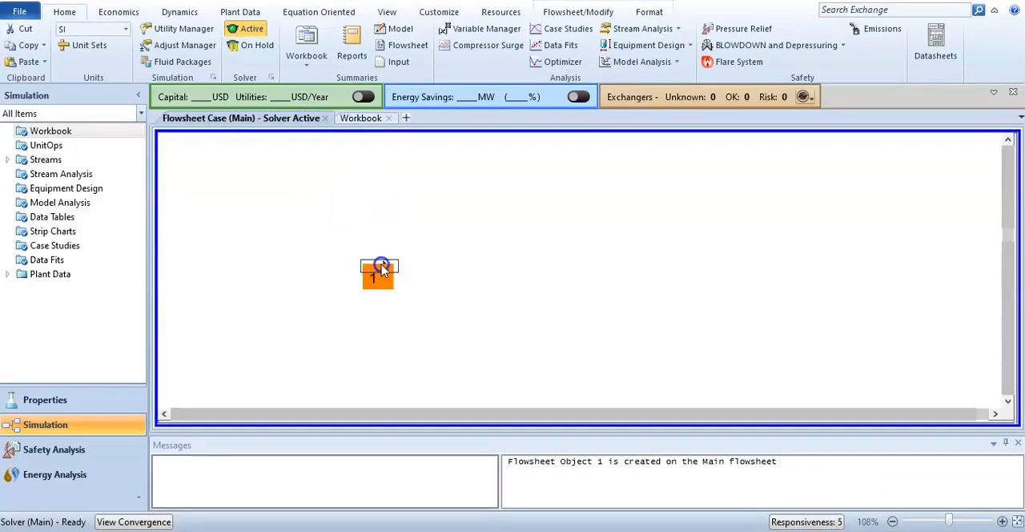
- Respecify stream 1 at 100 °C and 1.014 atm so it becomes vapour
double_click(378, 272)
type("100")
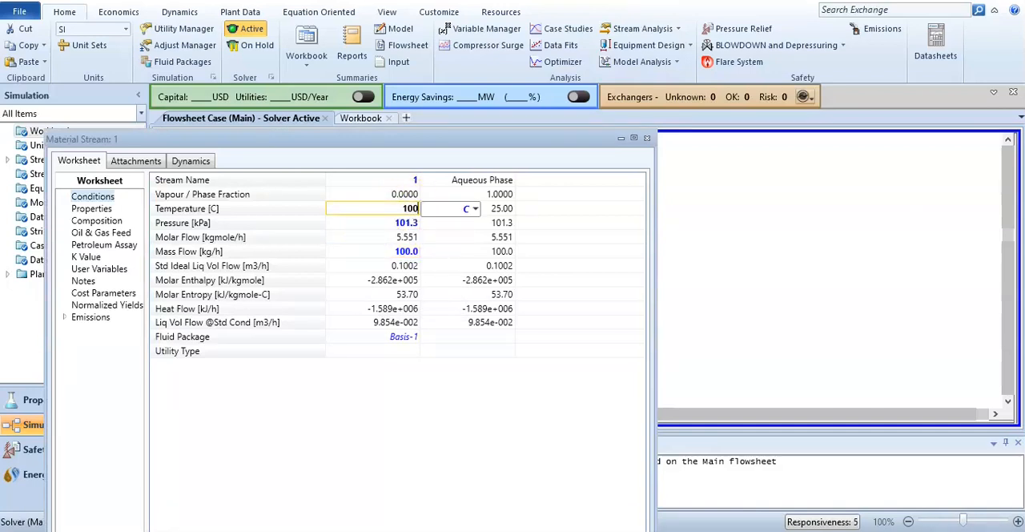
left_click(393, 223)
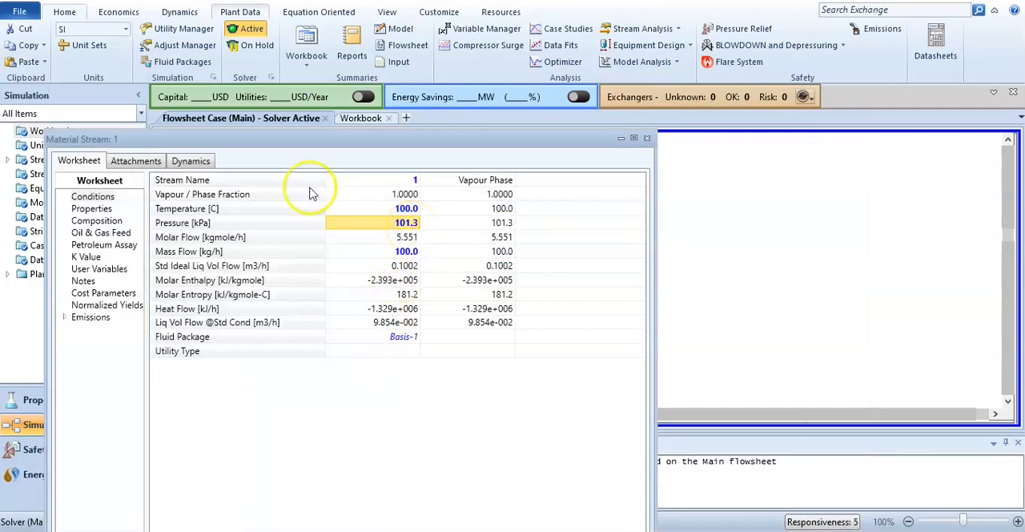
left_click(395, 223)
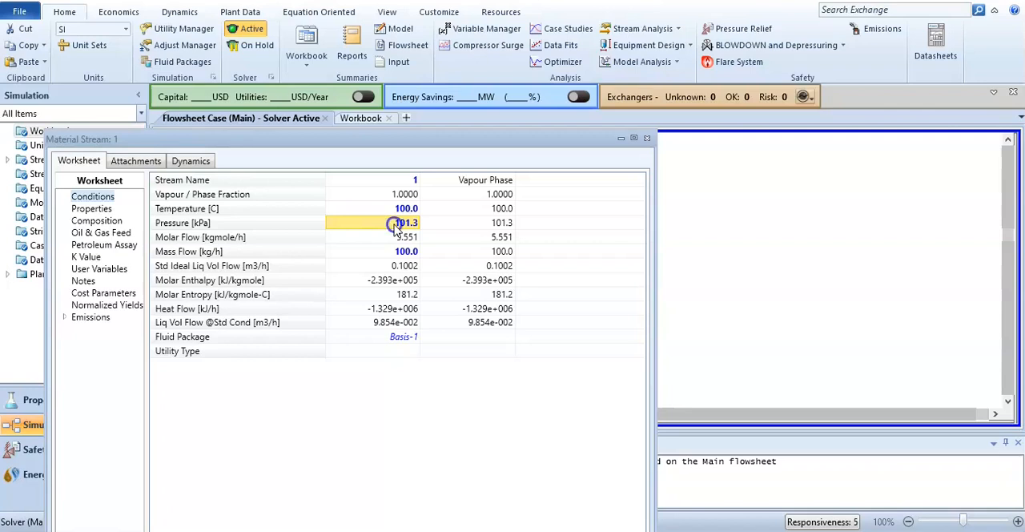
type("1.014")
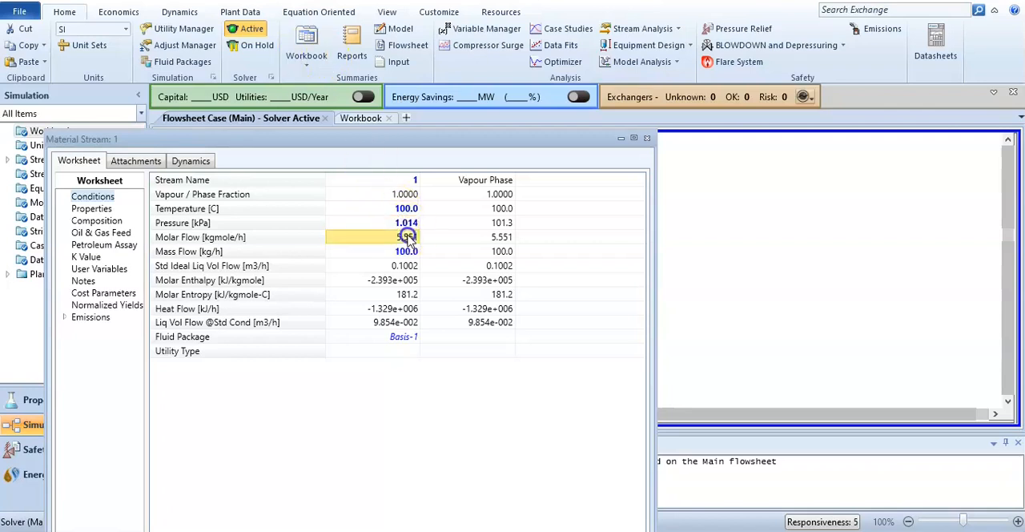
left_click(406, 222)
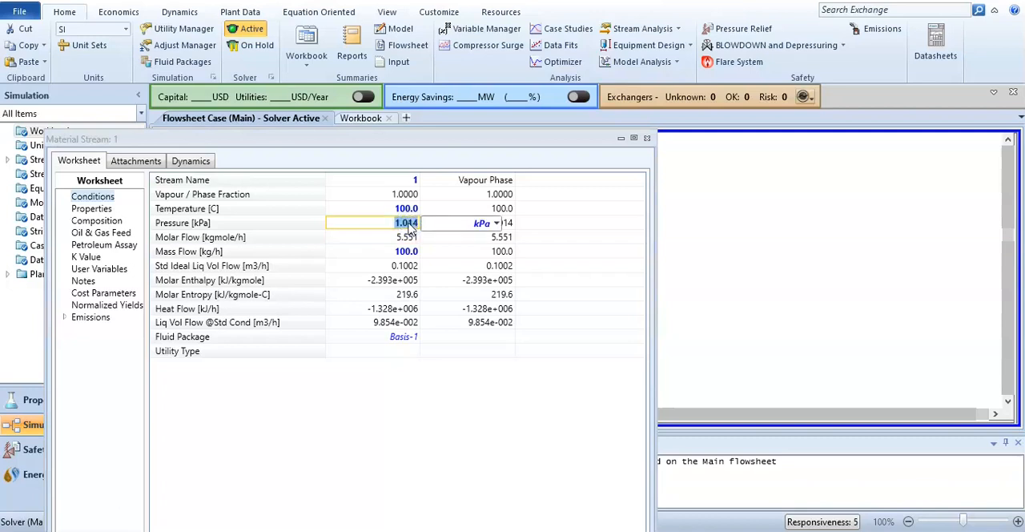
left_click(496, 223)
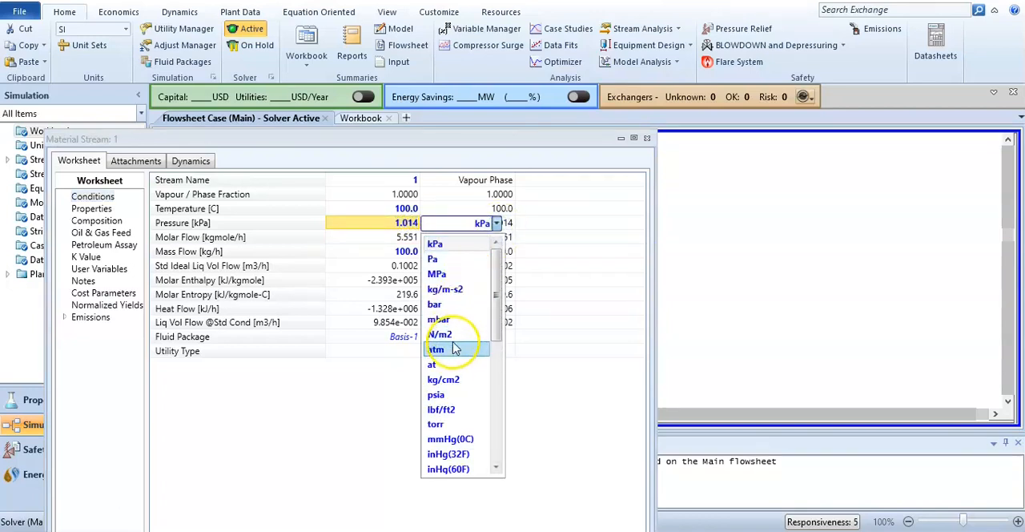
mouse_move(436, 394)
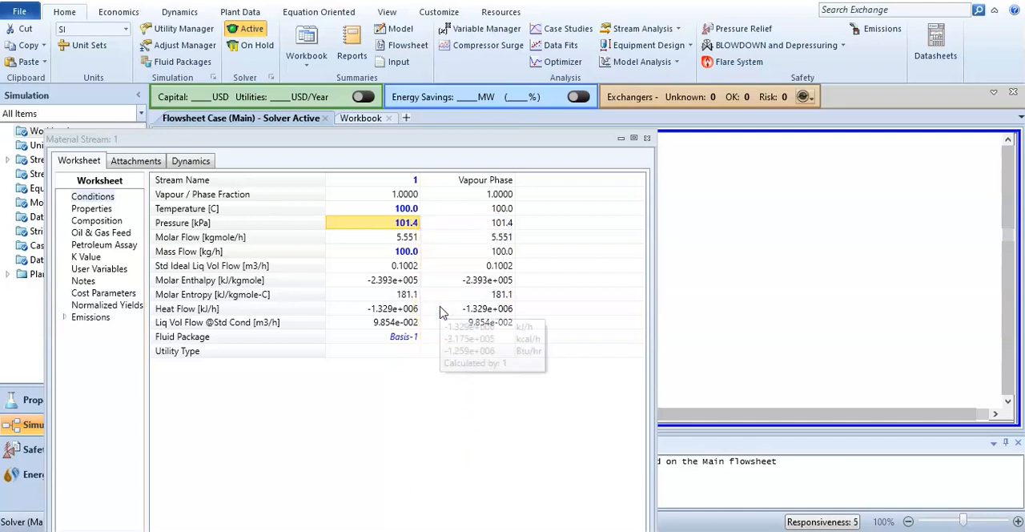
mouse_move(438, 311)
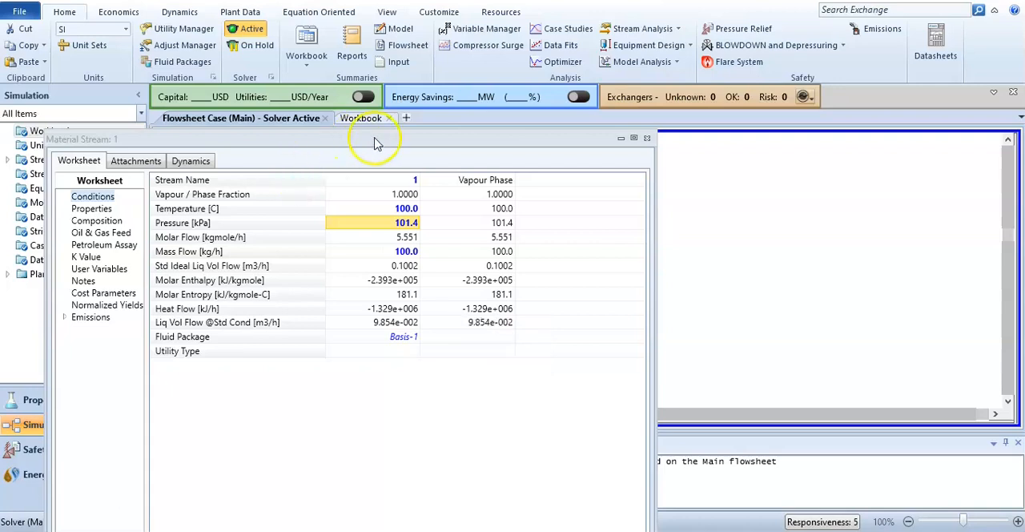
mouse_move(336, 359)
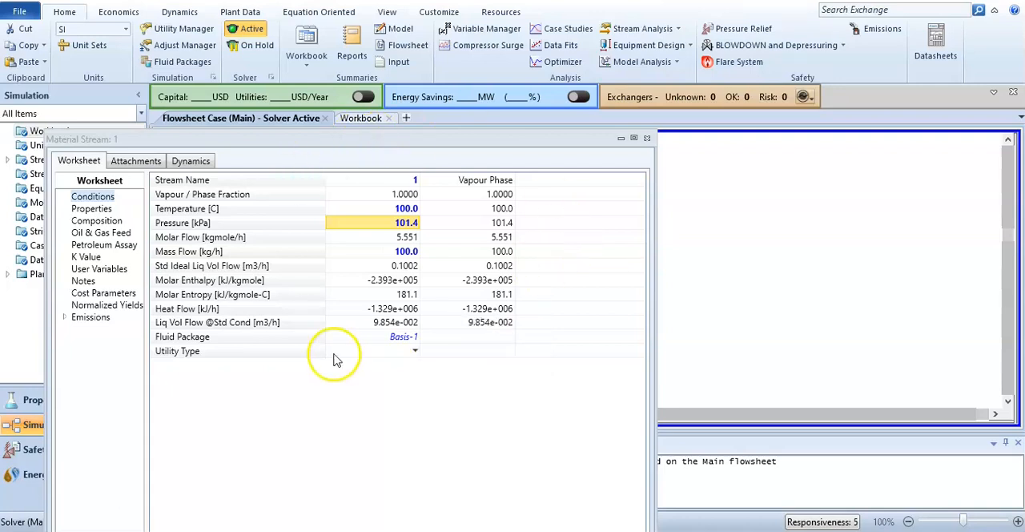
left_click(646, 138)
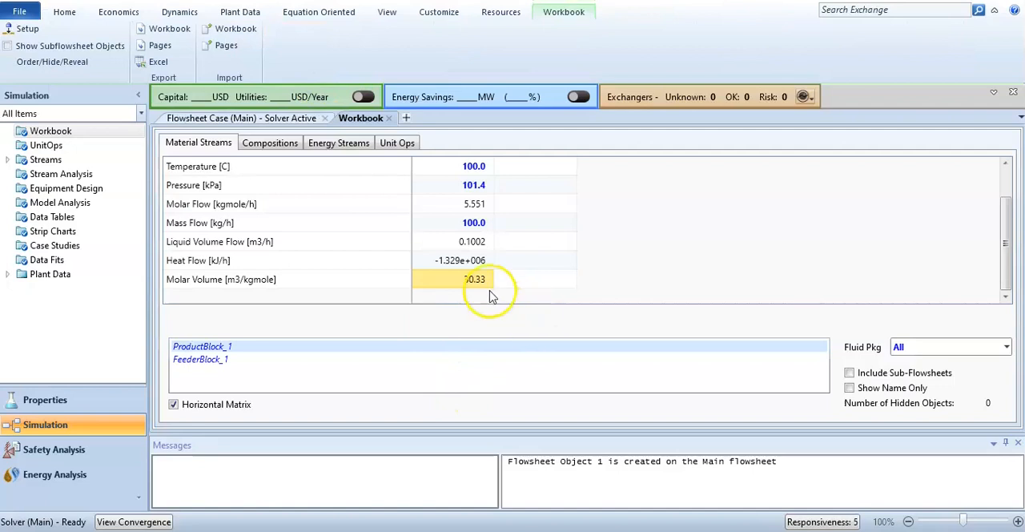
mouse_move(474, 279)
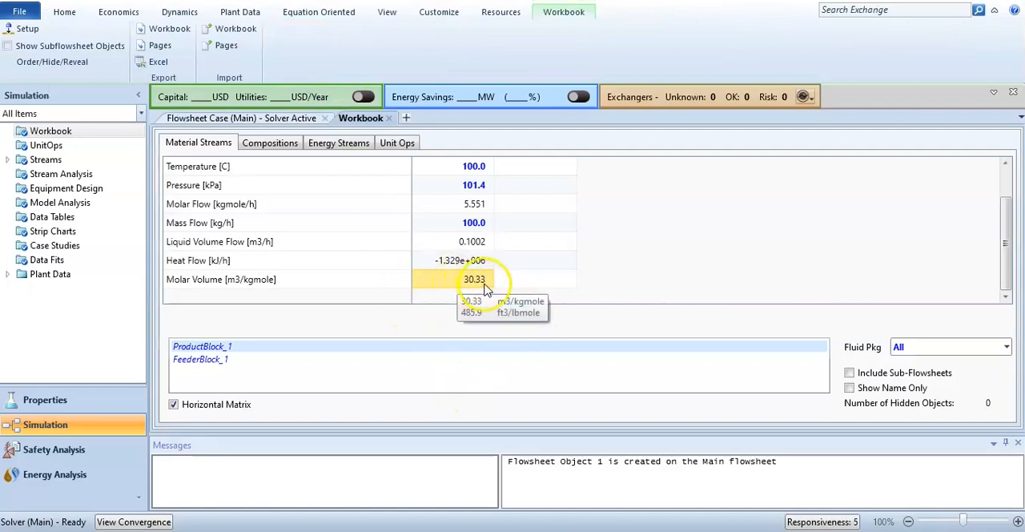
mouse_move(265, 305)
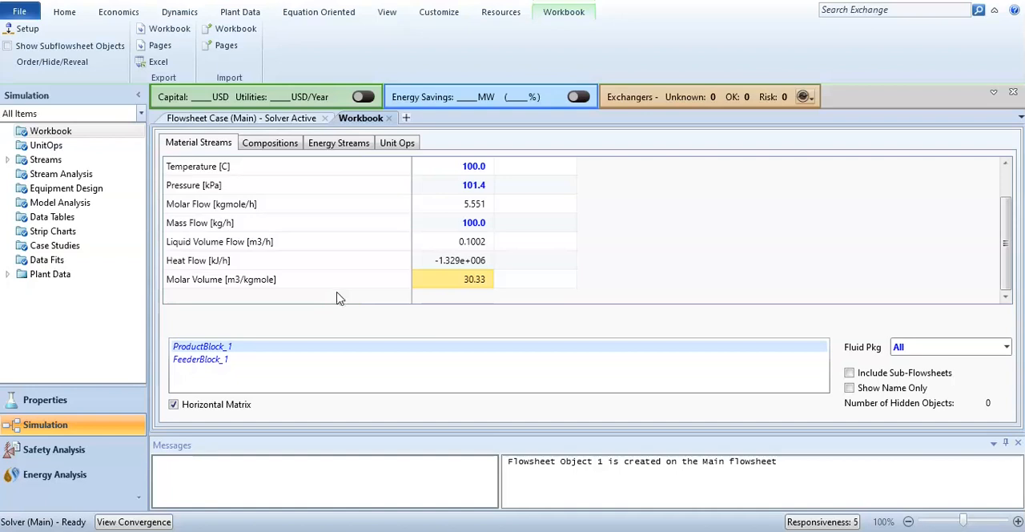
mouse_move(480, 308)
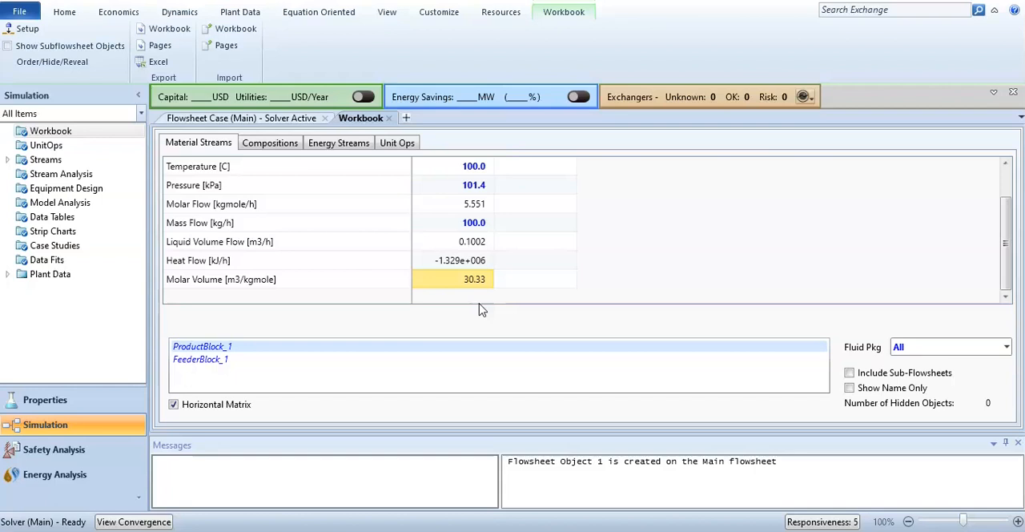
mouse_move(480, 310)
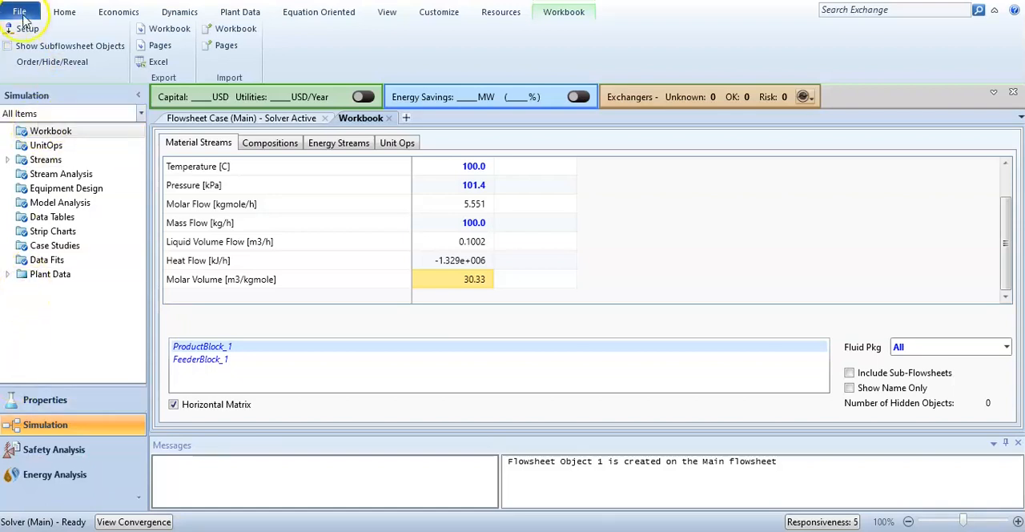
- Open Workbook Setup and add a variable to the Material Streams page
left_click(28, 29)
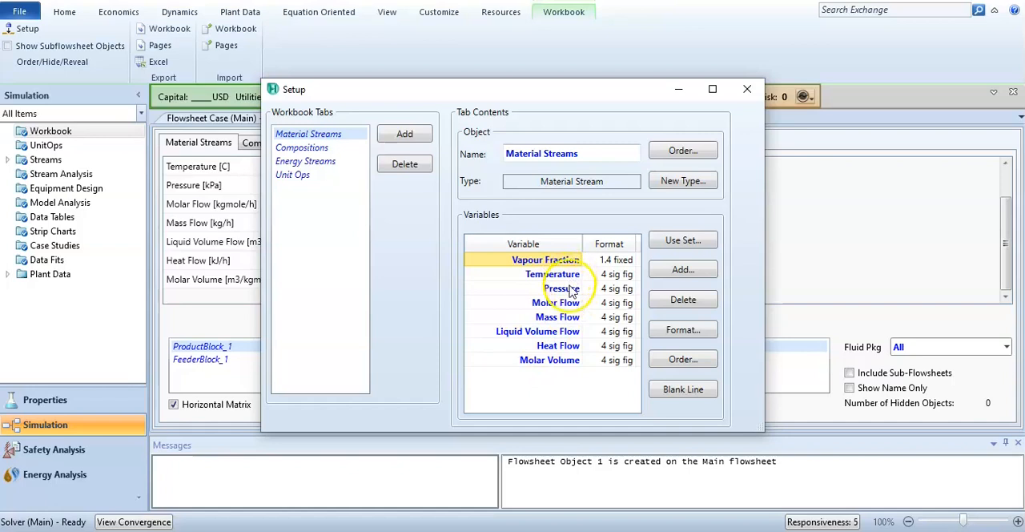
left_click(682, 269)
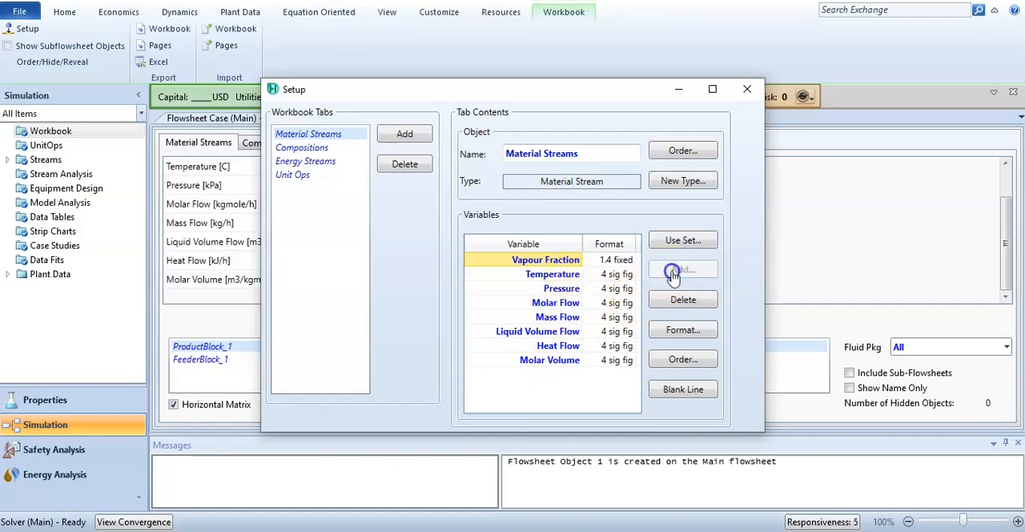
left_click(682, 270)
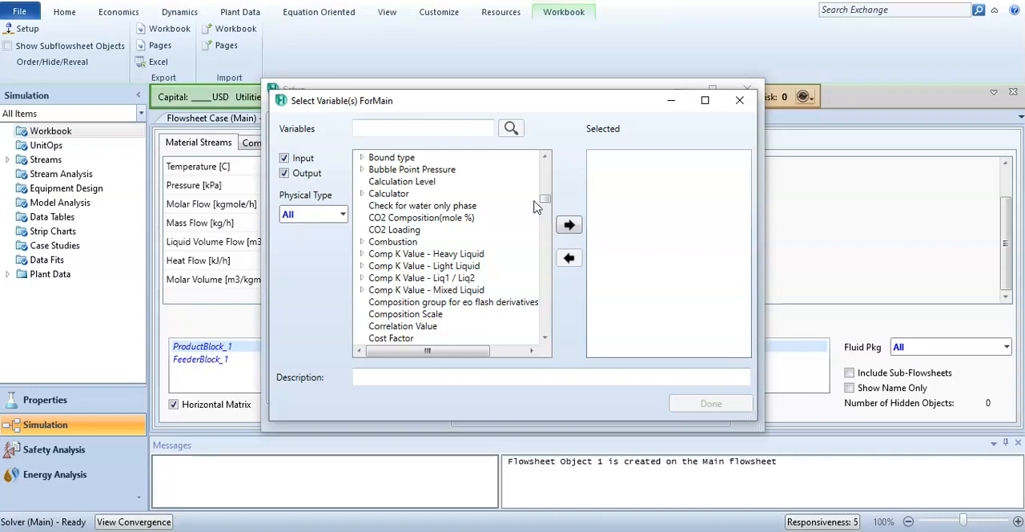
mouse_move(52, 492)
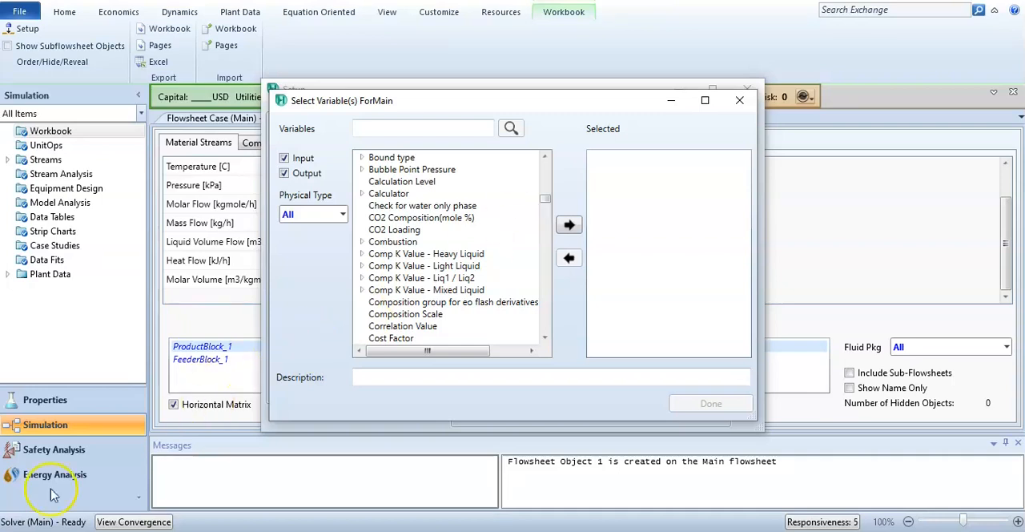